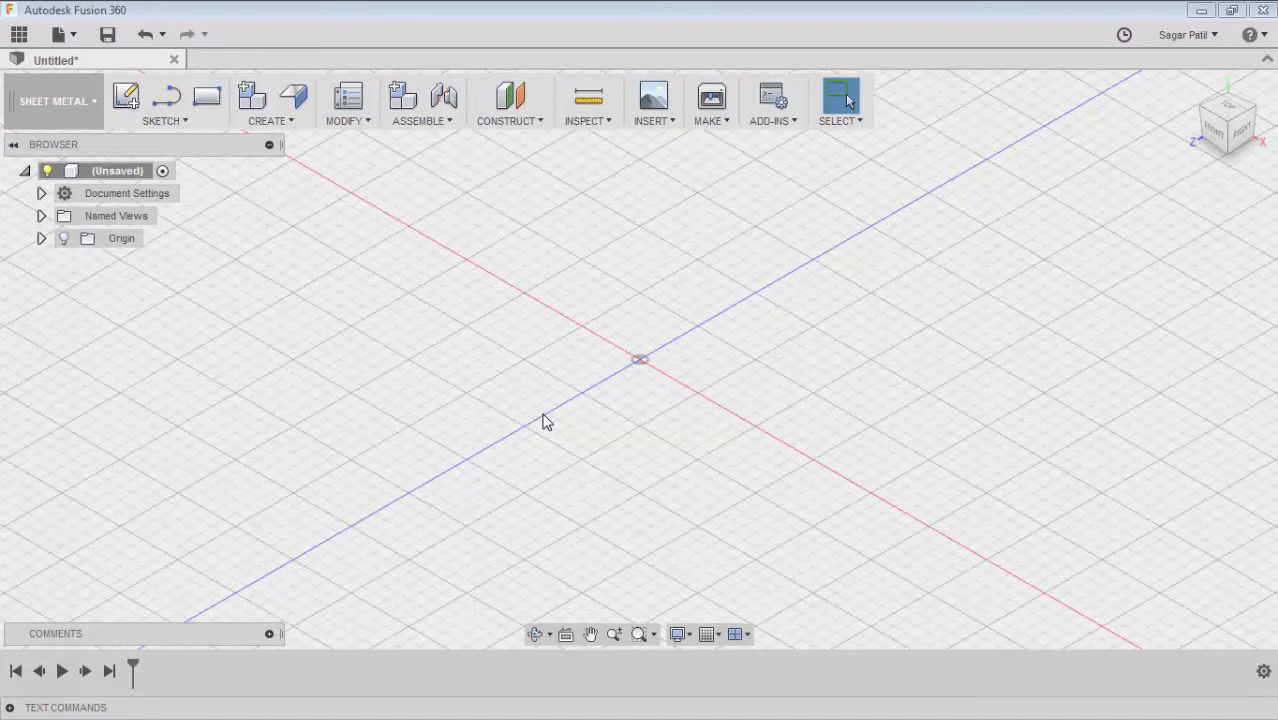
{"action": "mouse_move", "coordinate": [420, 360]}
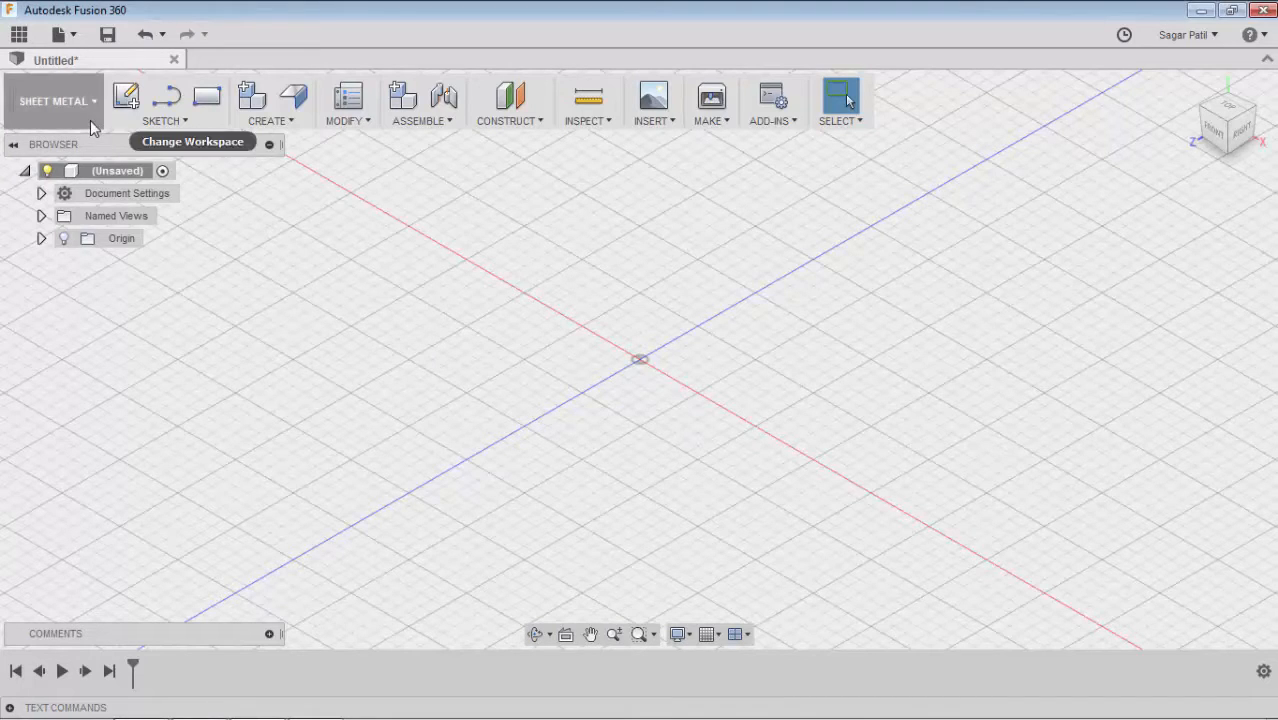
{"action": "mouse_move", "coordinate": [348, 120]}
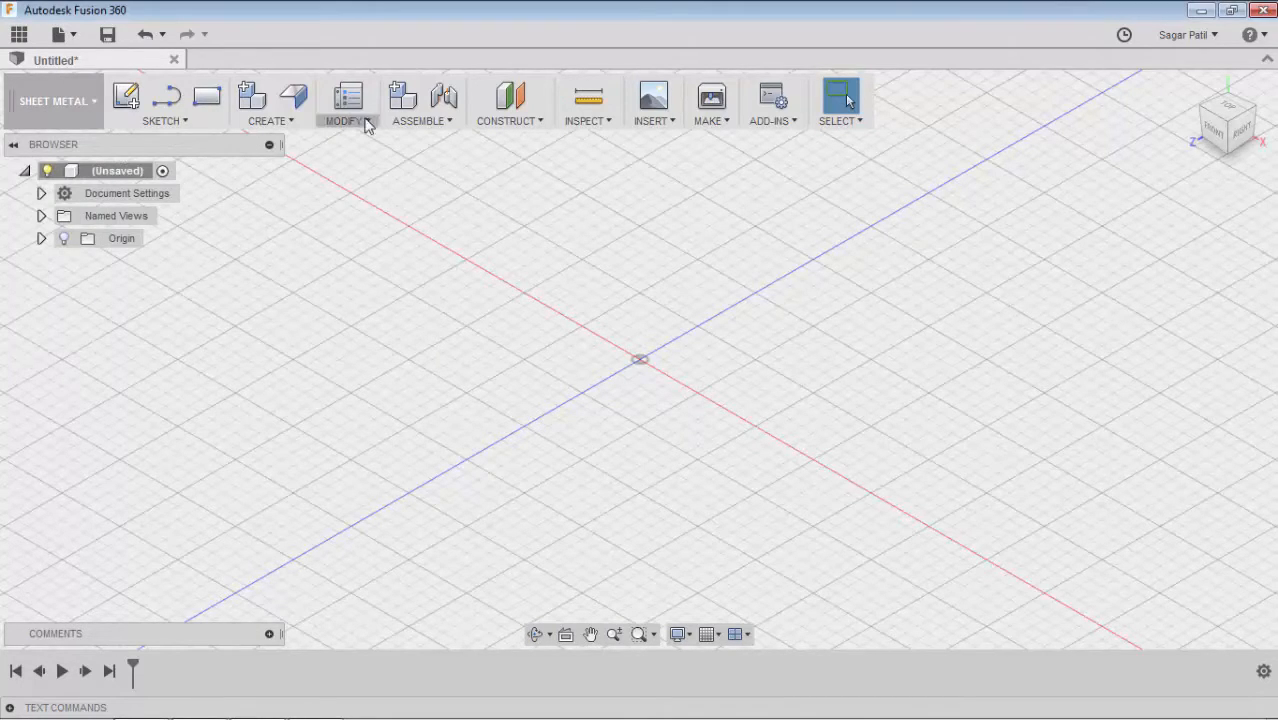
Step: Open the MODIFY dropdown to reach the Sheet Metal Rules command
{"action": "left_click", "coordinate": [344, 103]}
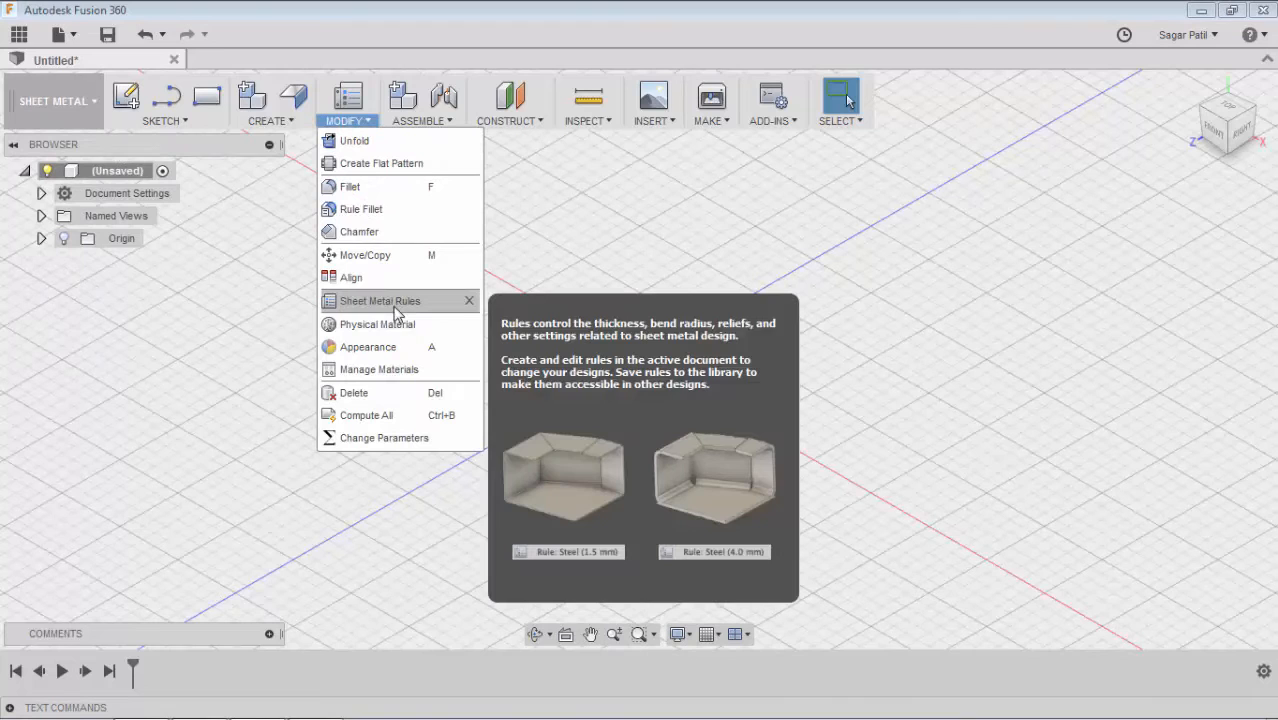
Step: Open the Sheet Metal Rules manager and select the Steel (mm) (Default) library rule
{"action": "left_click", "coordinate": [380, 300]}
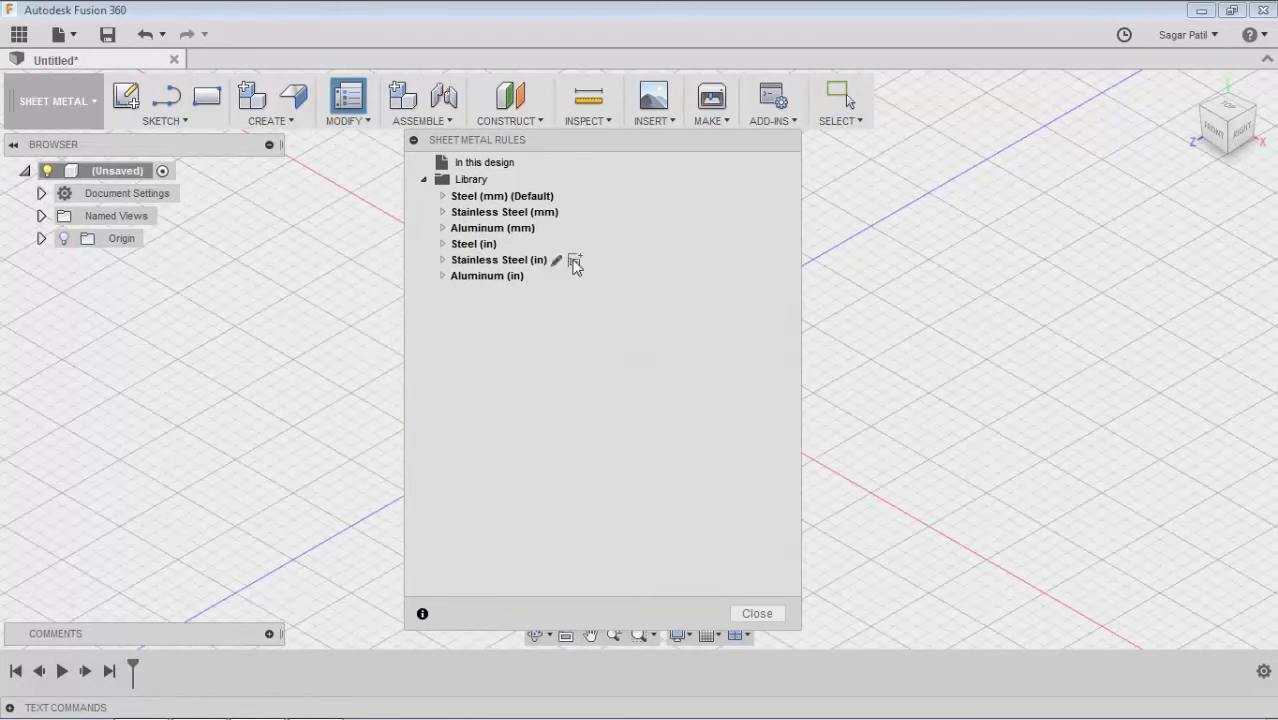
{"action": "mouse_move", "coordinate": [603, 337]}
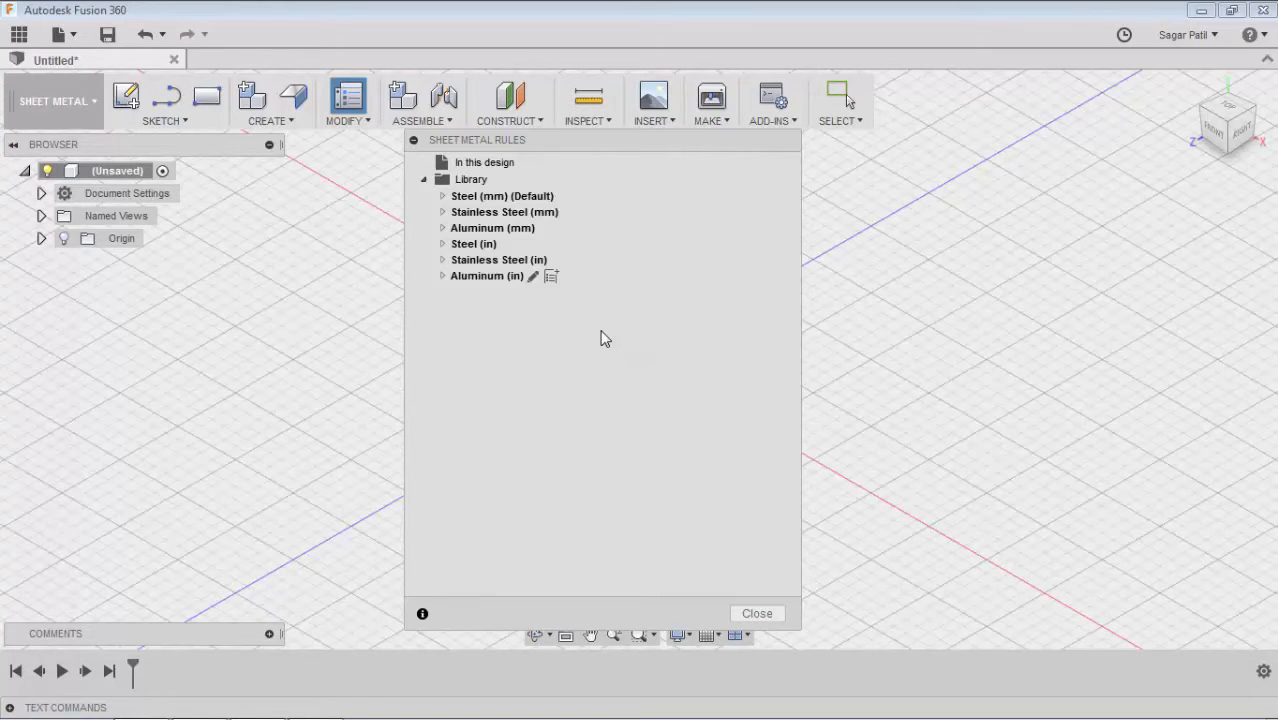
{"action": "left_click", "coordinate": [501, 195]}
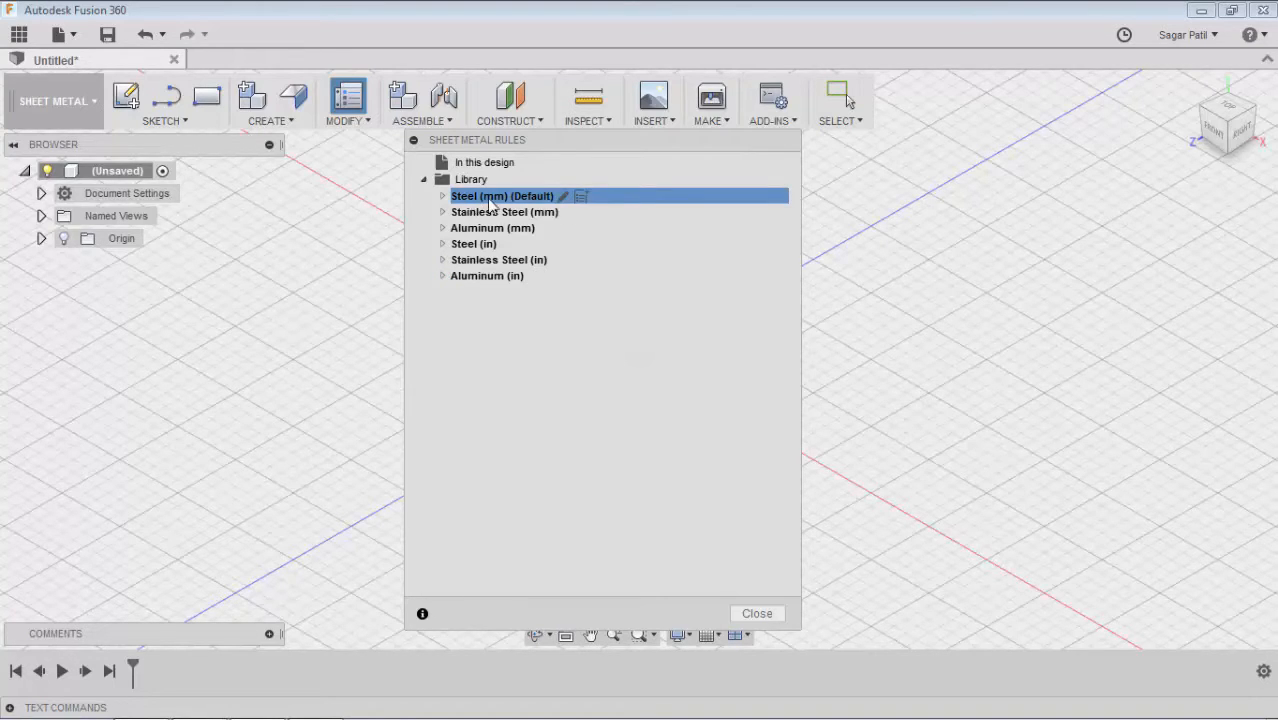
{"action": "right_click", "coordinate": [502, 196]}
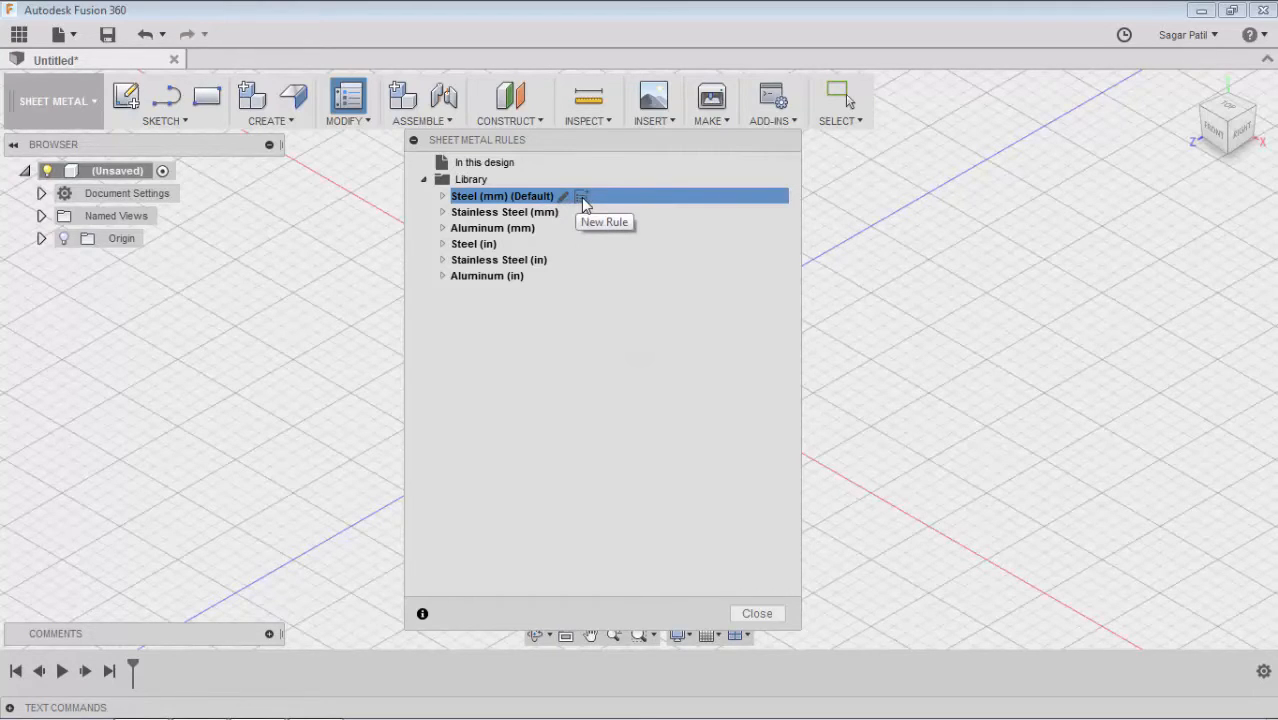
{"action": "mouse_move", "coordinate": [563, 196]}
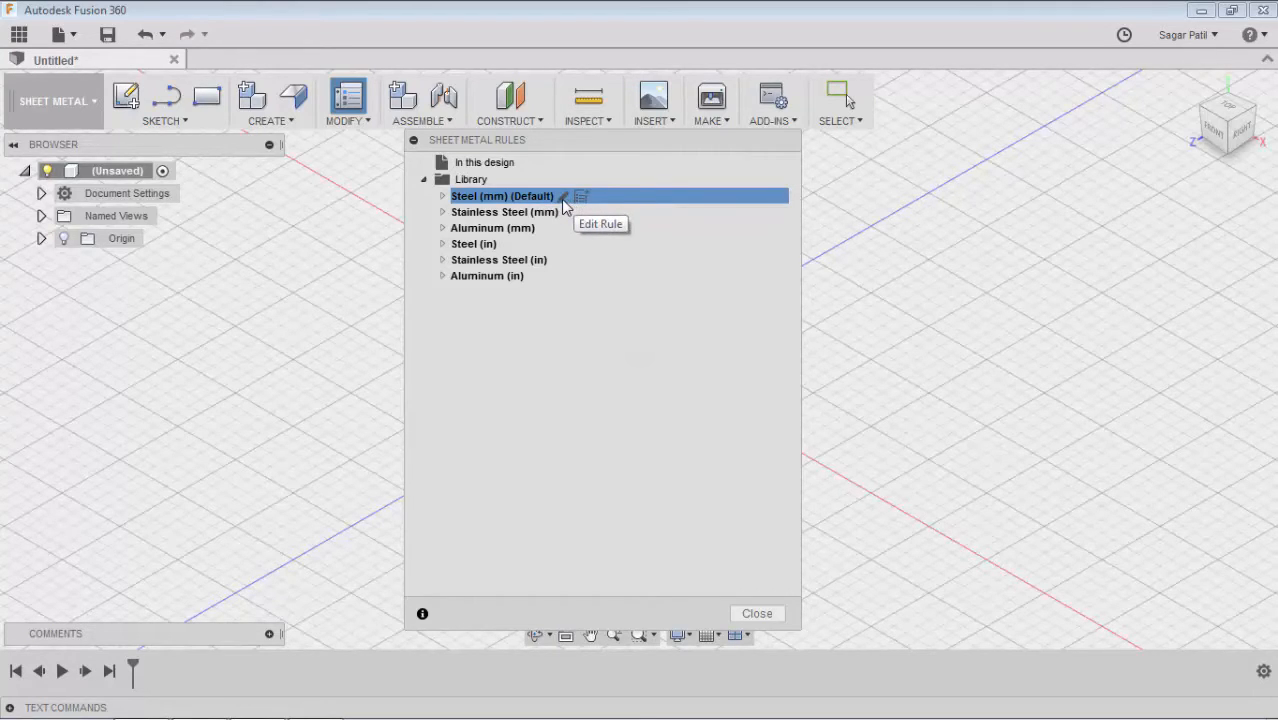
Step: Open the Steel (mm) rule in Edit Rule and expand its Bend Conditions
{"action": "left_click", "coordinate": [581, 196]}
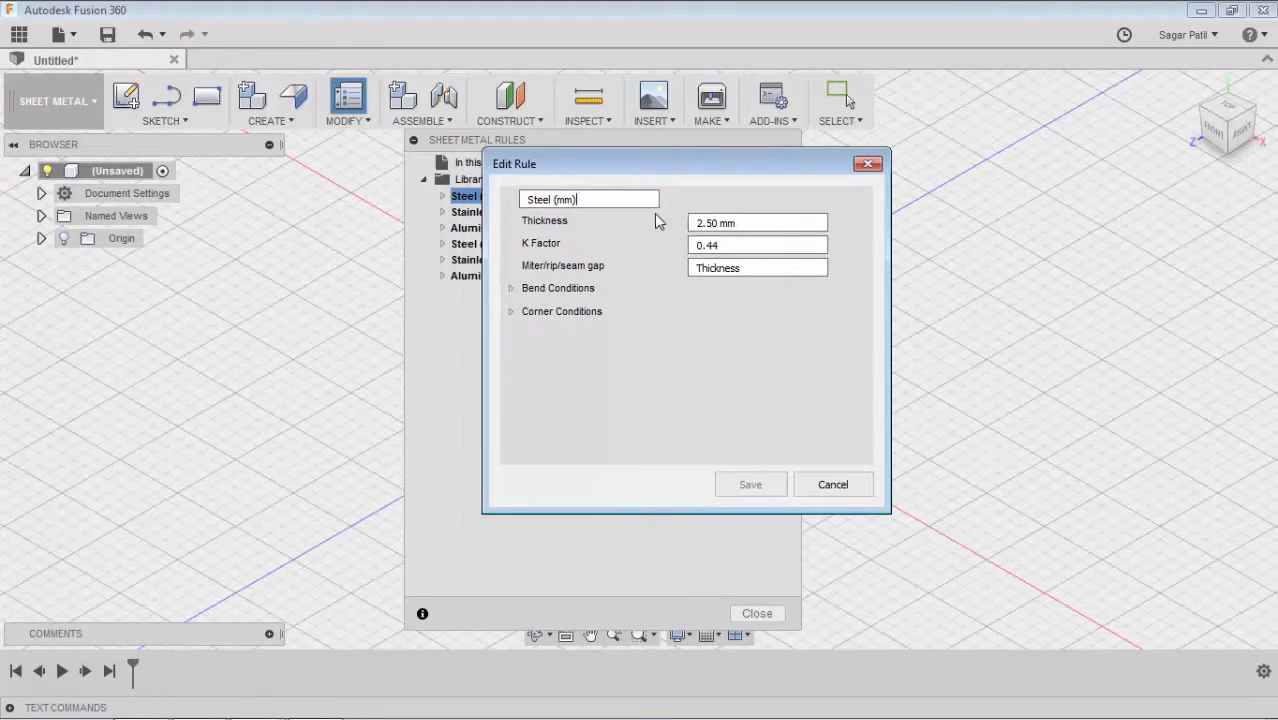
{"action": "left_click_drag", "start_coordinate": [660, 164], "coordinate": [670, 166]}
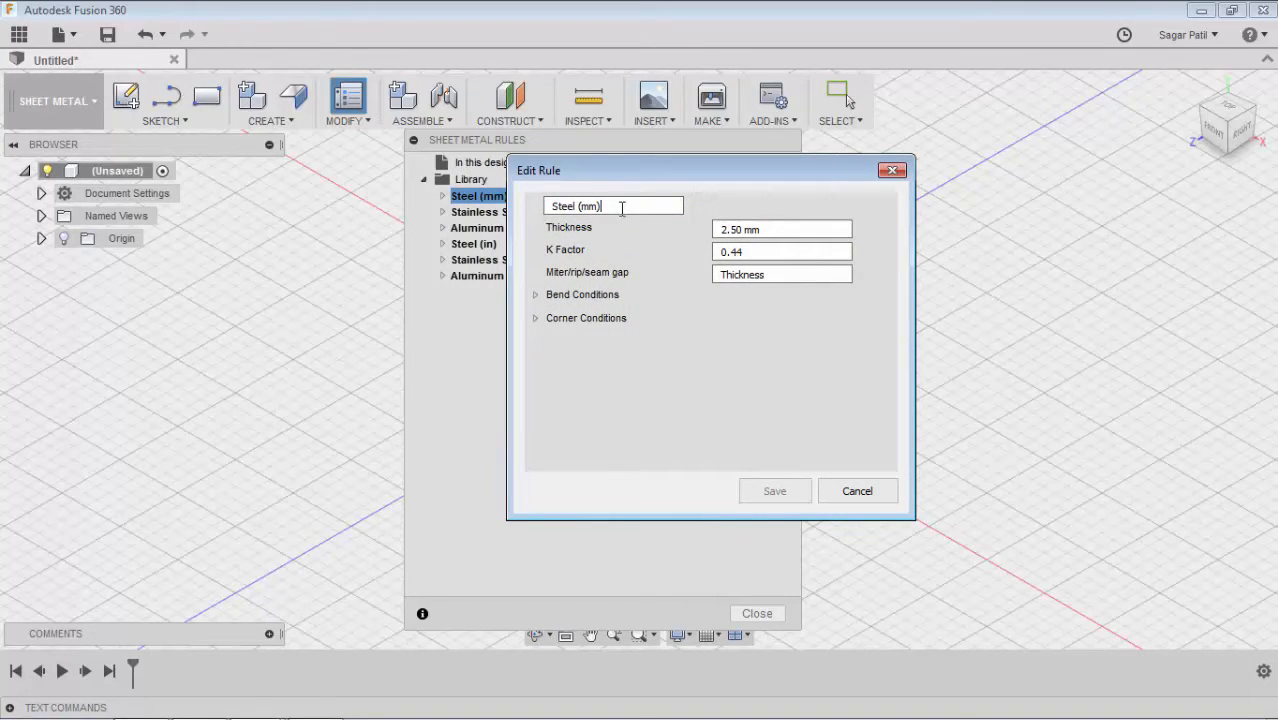
{"action": "double_click", "coordinate": [575, 206]}
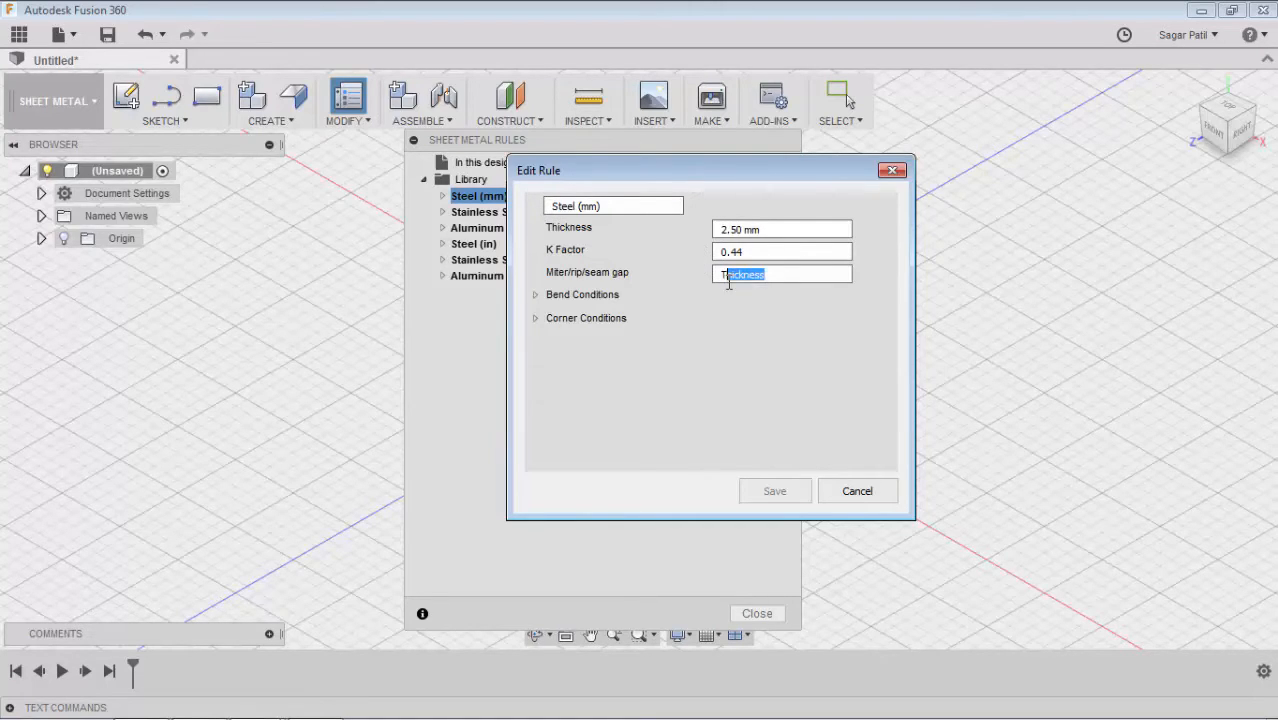
{"action": "left_click", "coordinate": [535, 294]}
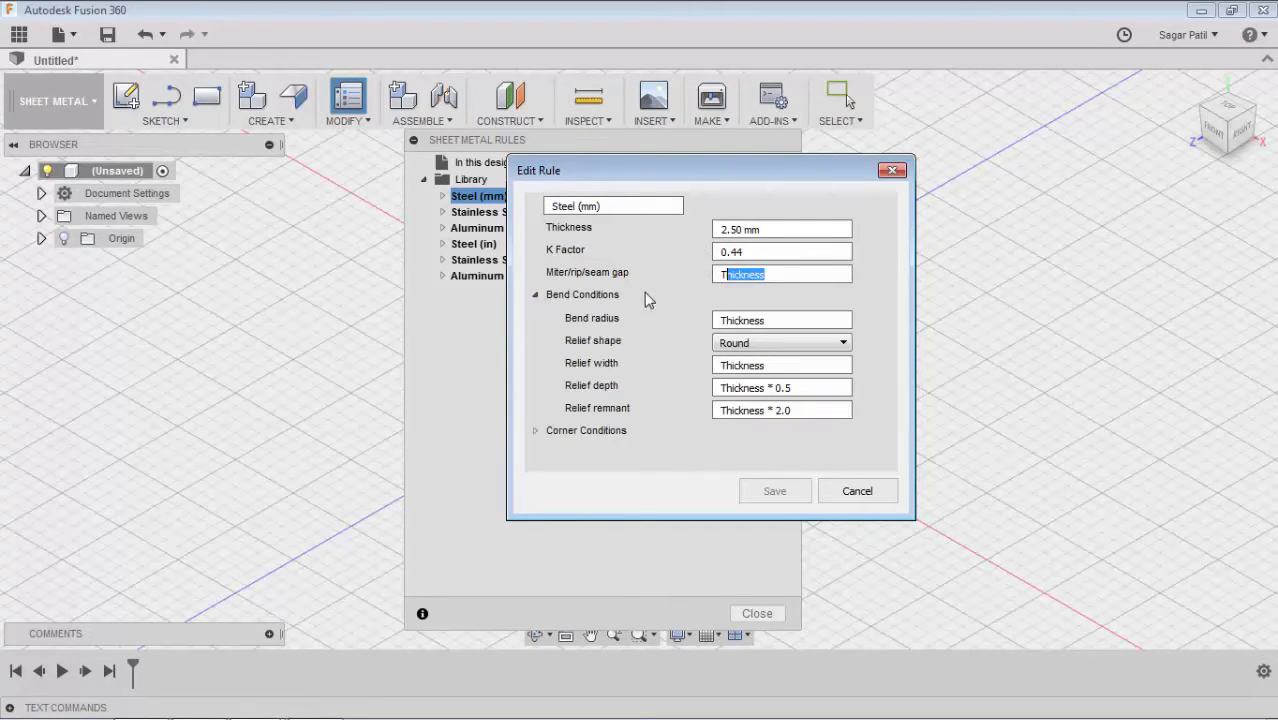
{"action": "mouse_move", "coordinate": [689, 349]}
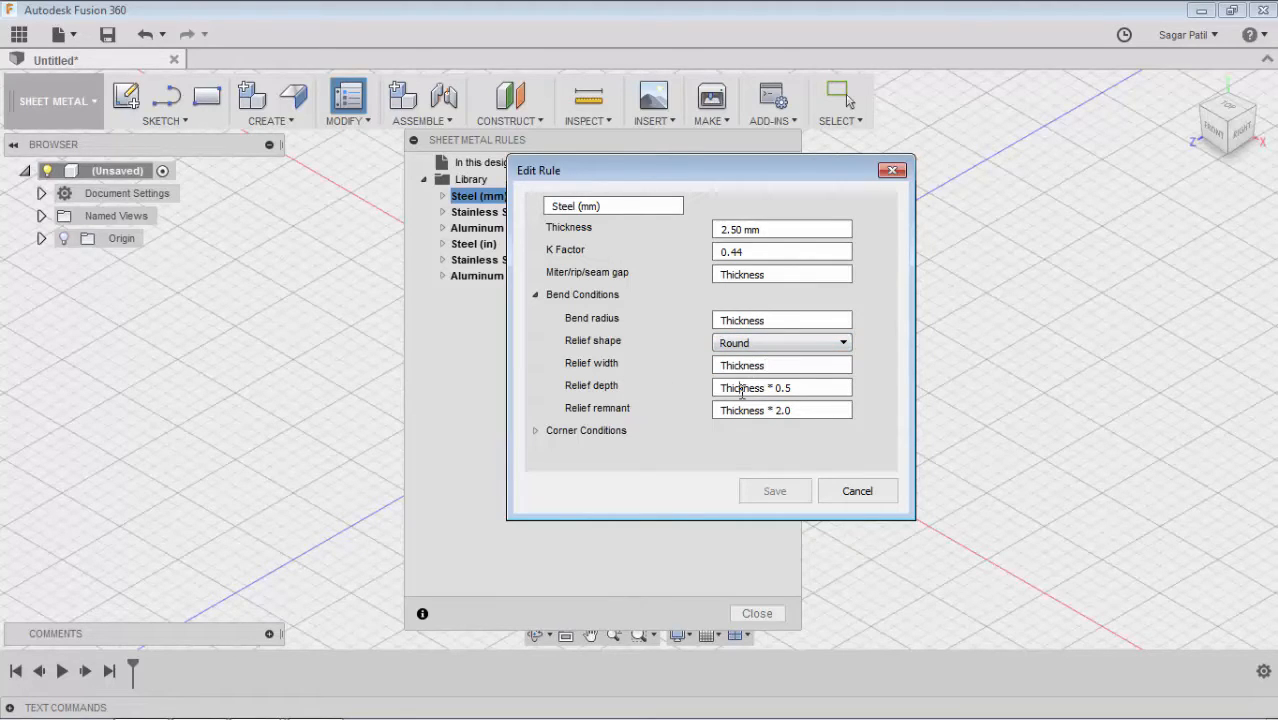
{"action": "mouse_move", "coordinate": [730, 182]}
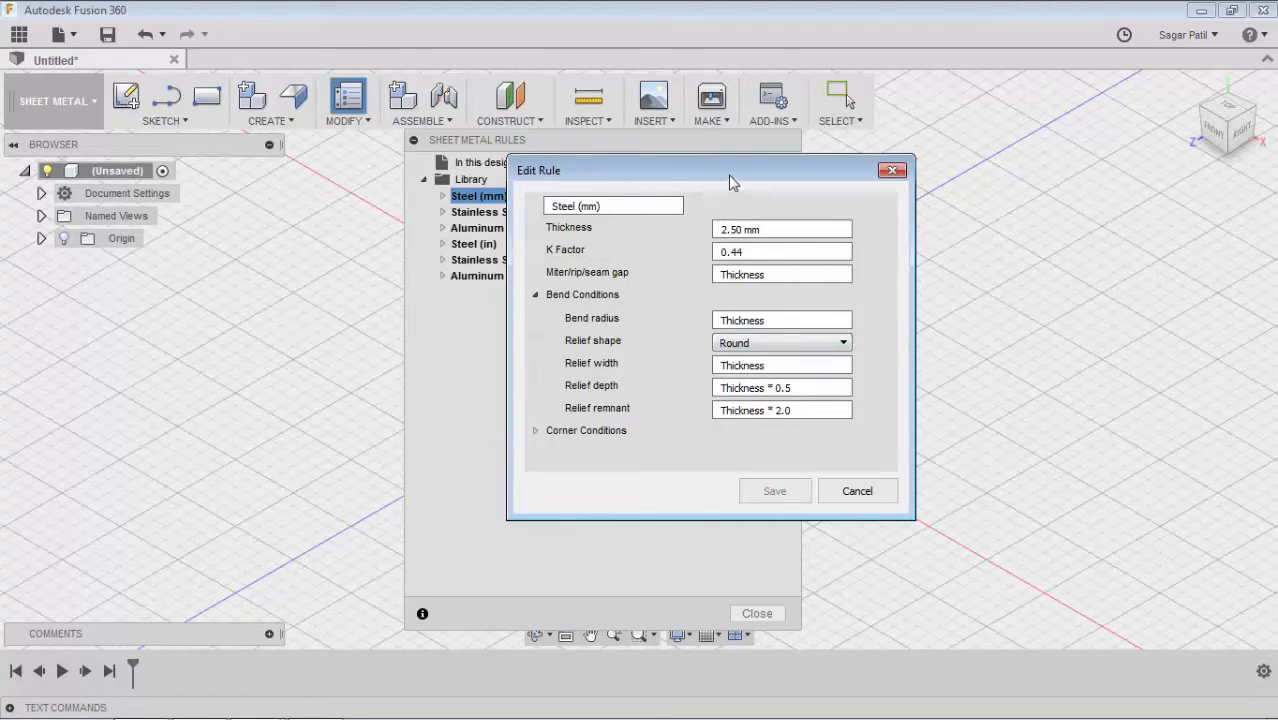
{"action": "left_click_drag", "start_coordinate": [730, 170], "coordinate": [650, 73]}
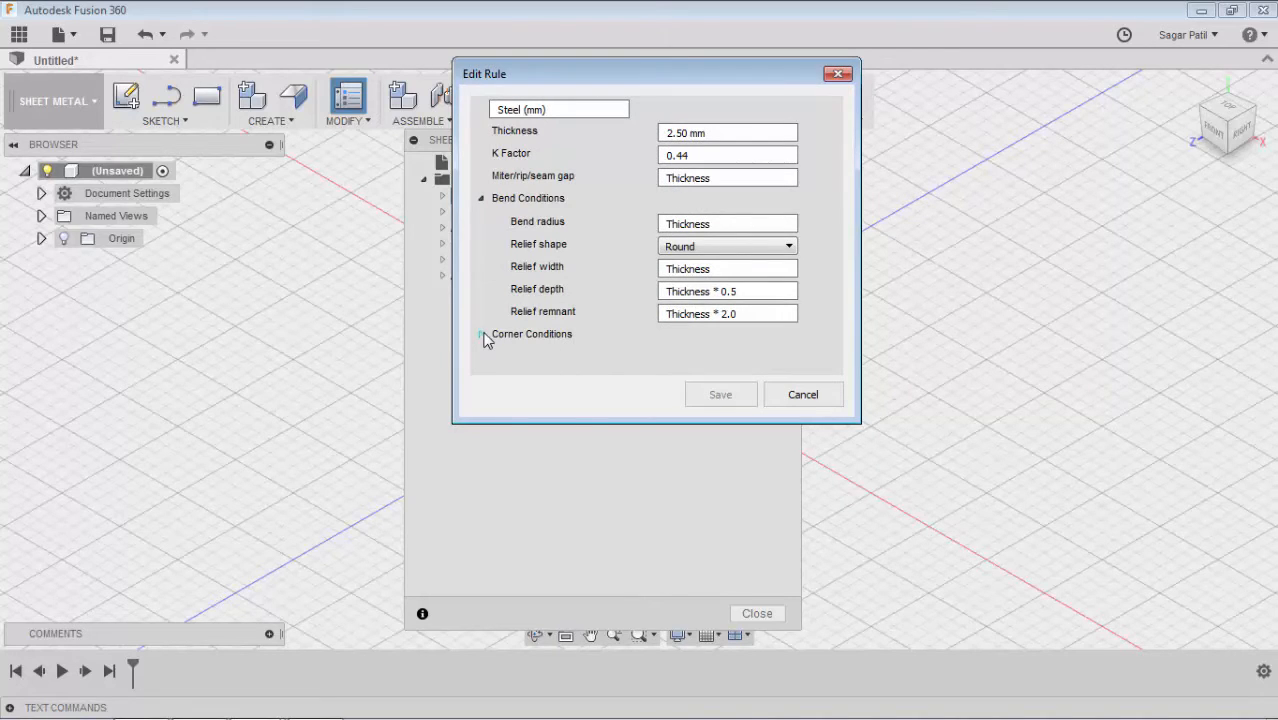
Step: Expand Corner Conditions, including the 2 Bend and 3 Bend Intersection sections
{"action": "left_click", "coordinate": [481, 334]}
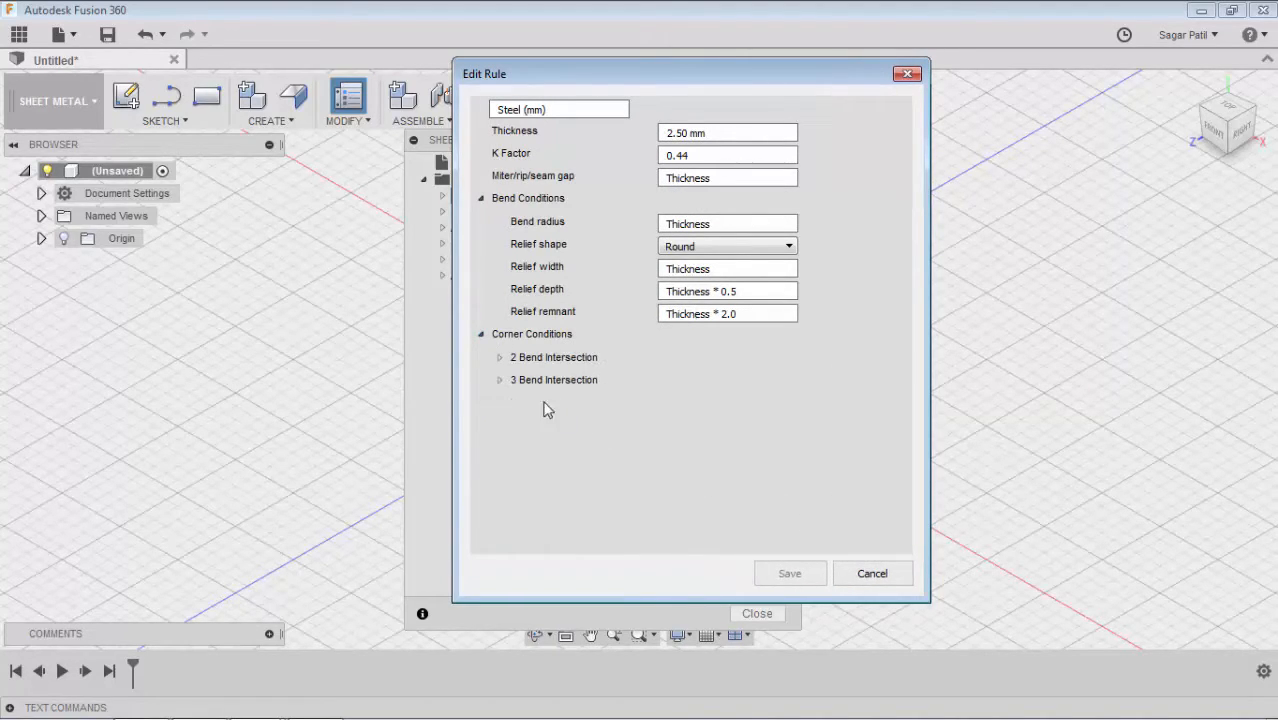
{"action": "left_click", "coordinate": [499, 357]}
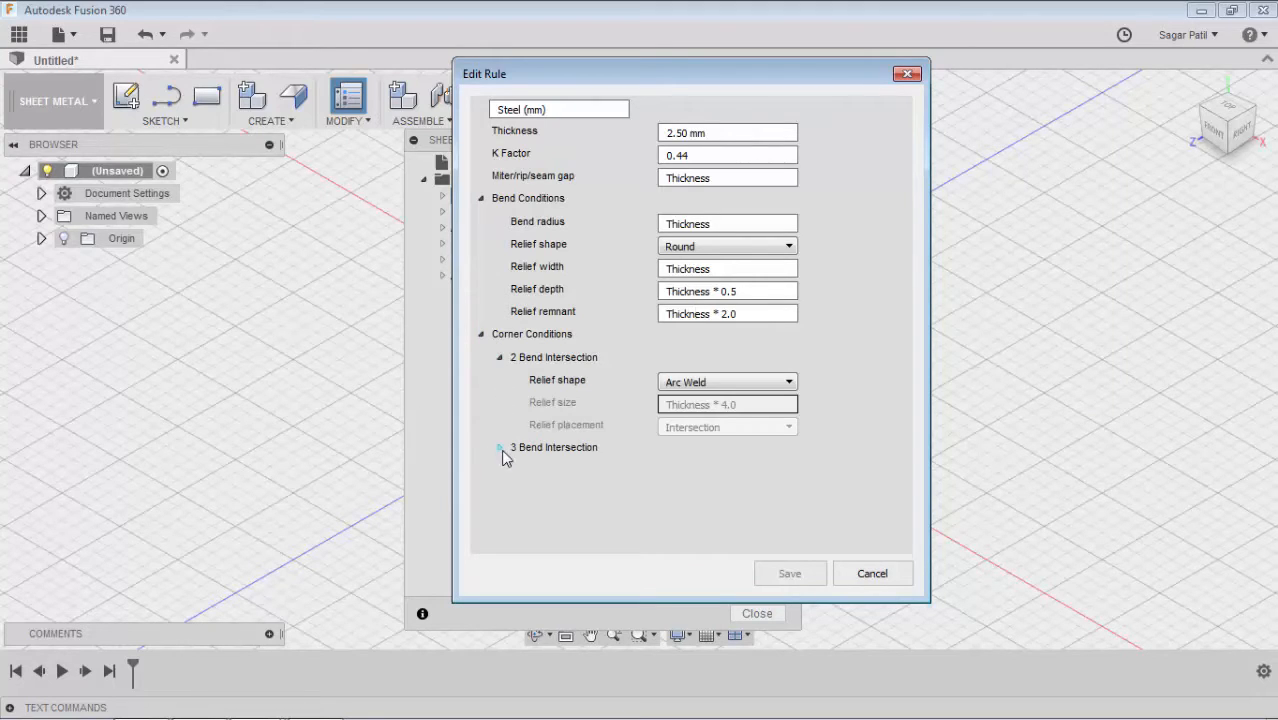
{"action": "left_click", "coordinate": [500, 447]}
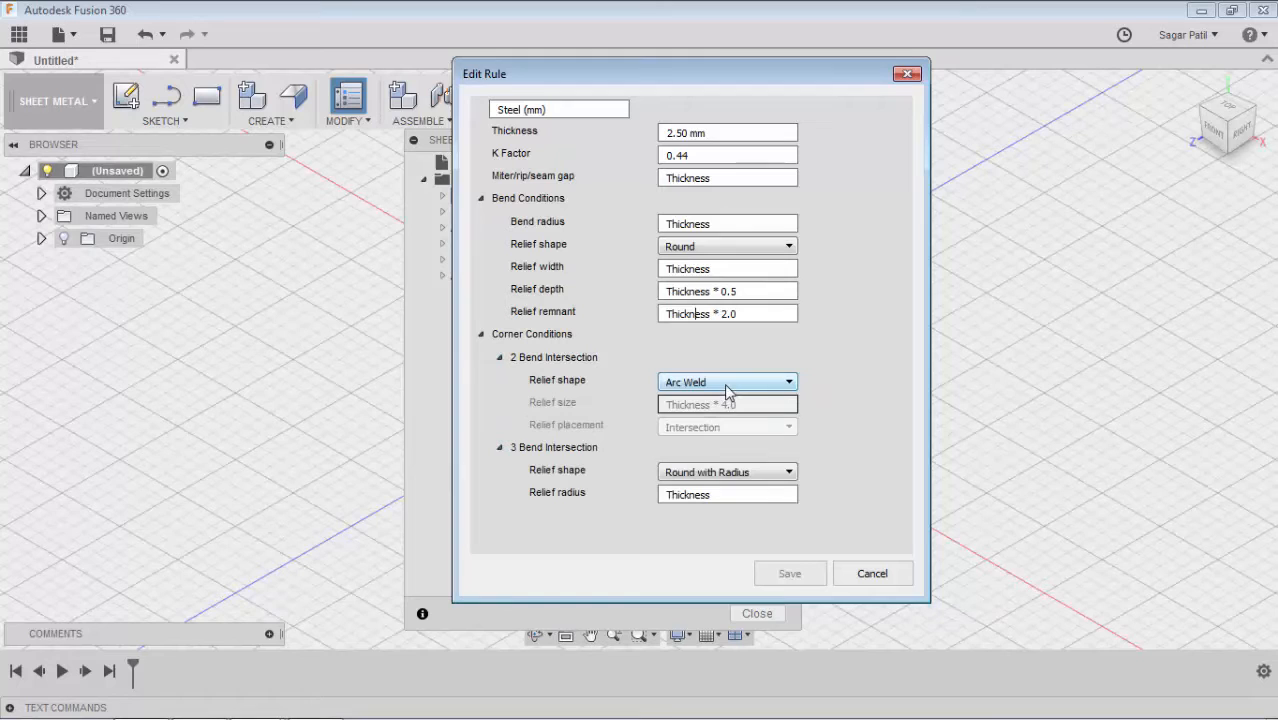
{"action": "mouse_move", "coordinate": [824, 486]}
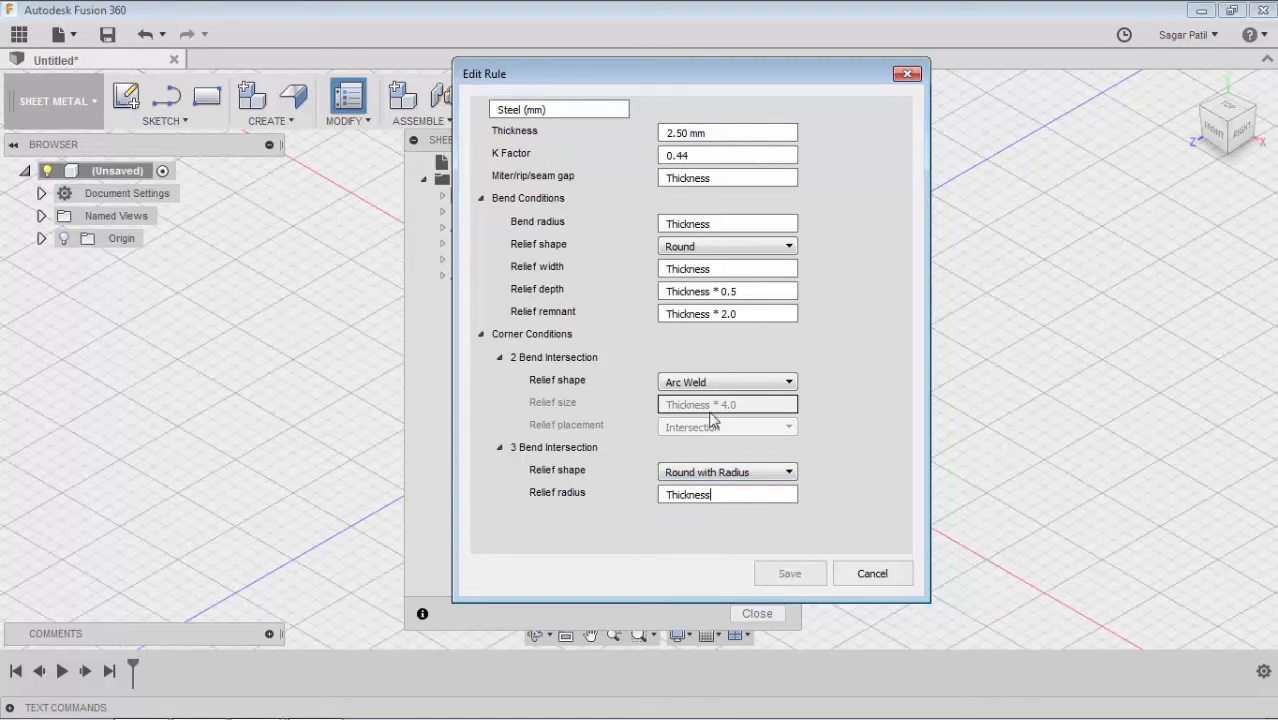
{"action": "mouse_move", "coordinate": [818, 475]}
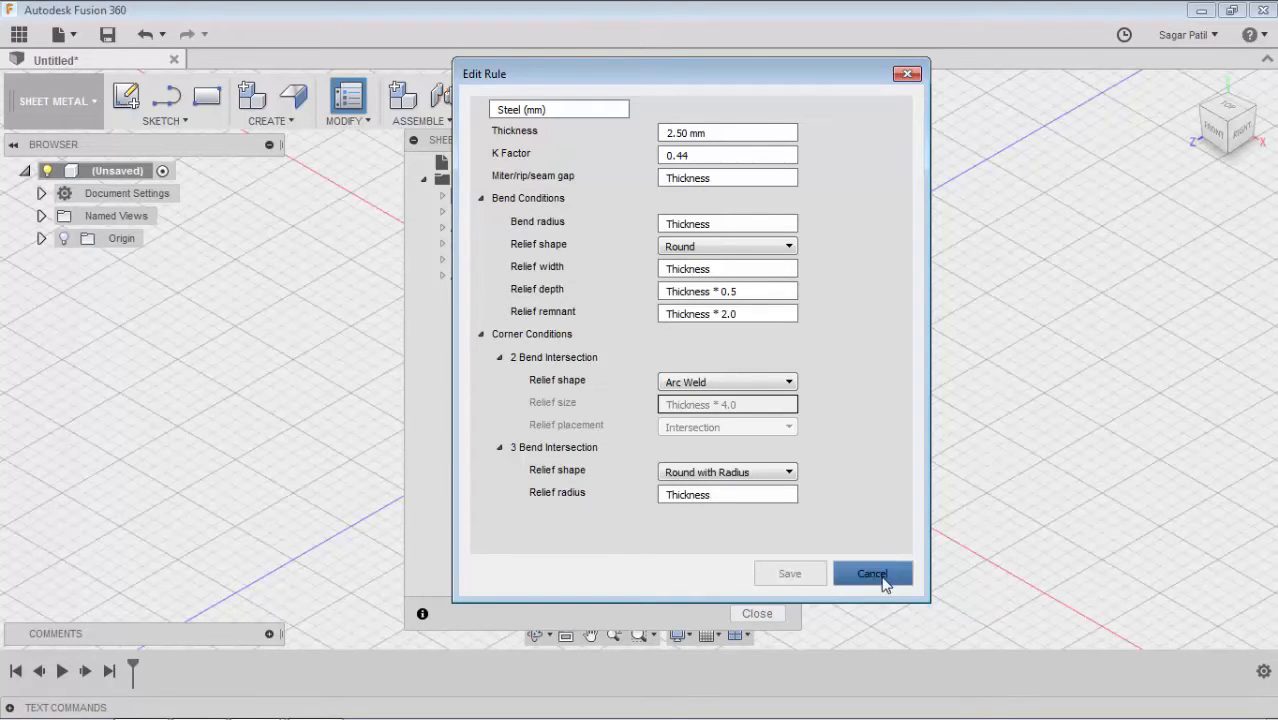
Step: Discard the edit and start new rule Rule1 from Steel (mm) with 0.75 mm thickness
{"action": "left_click", "coordinate": [871, 573]}
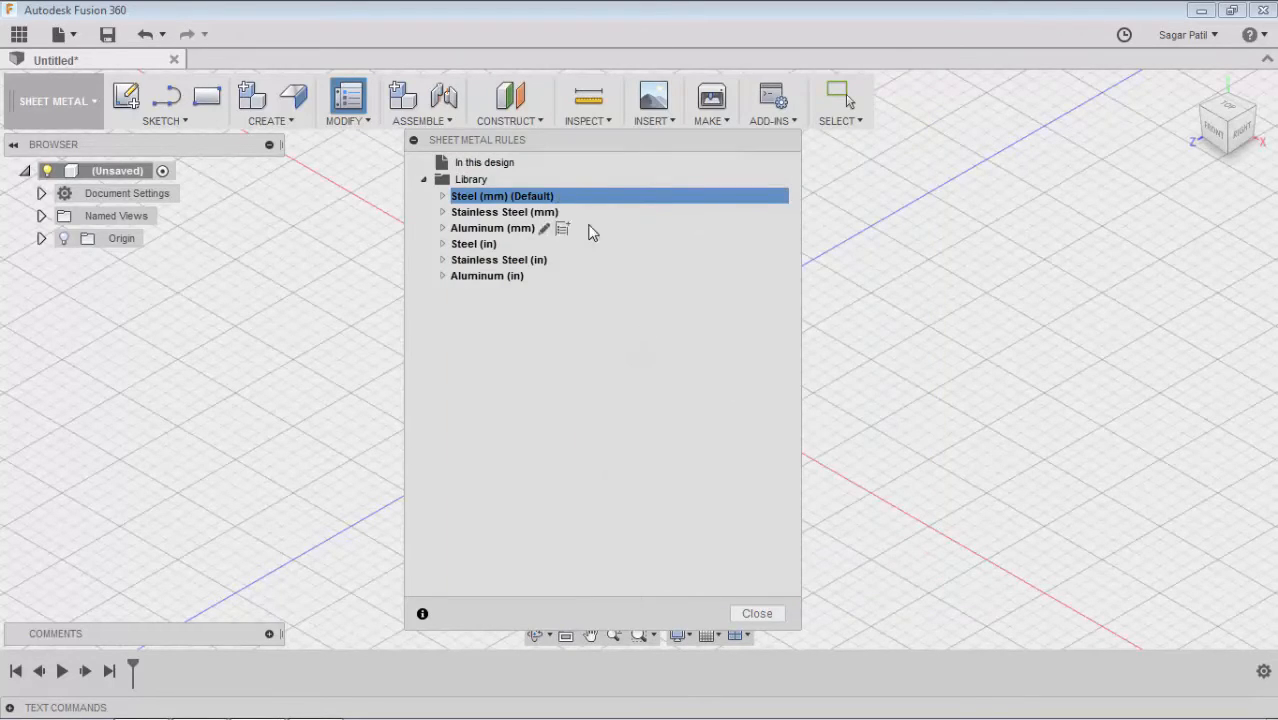
{"action": "mouse_move", "coordinate": [583, 200]}
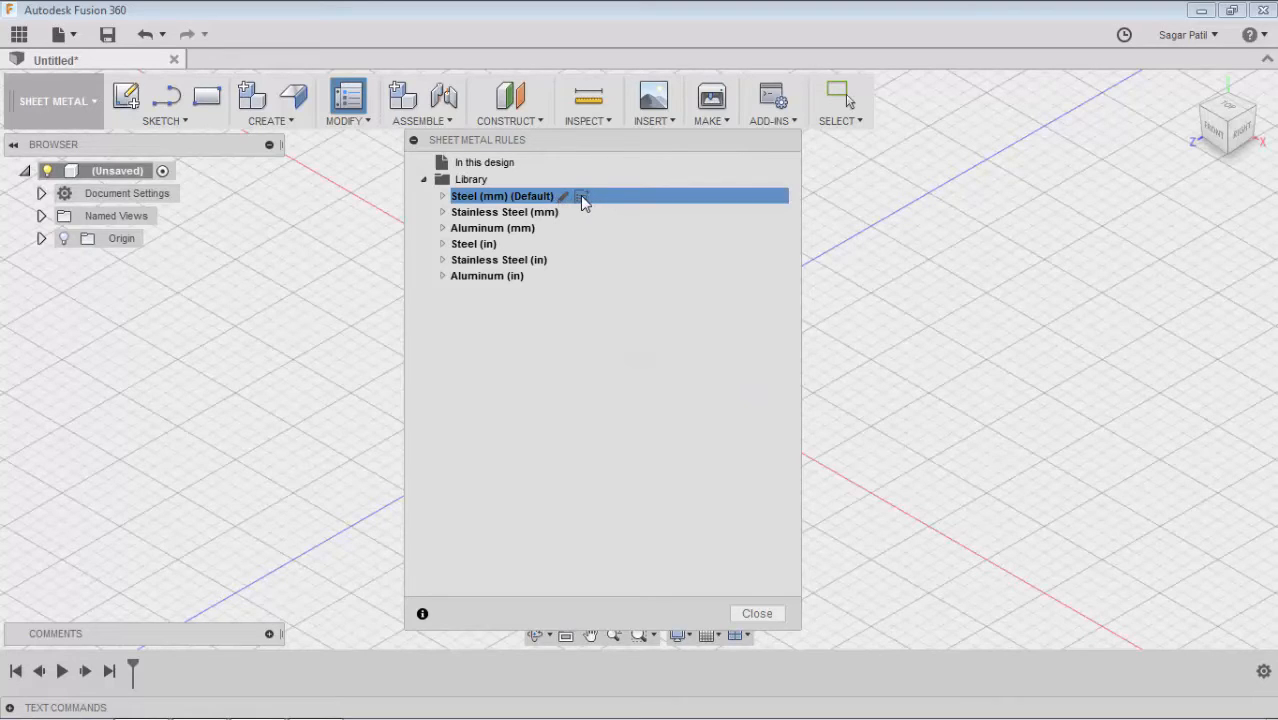
{"action": "left_click", "coordinate": [581, 196]}
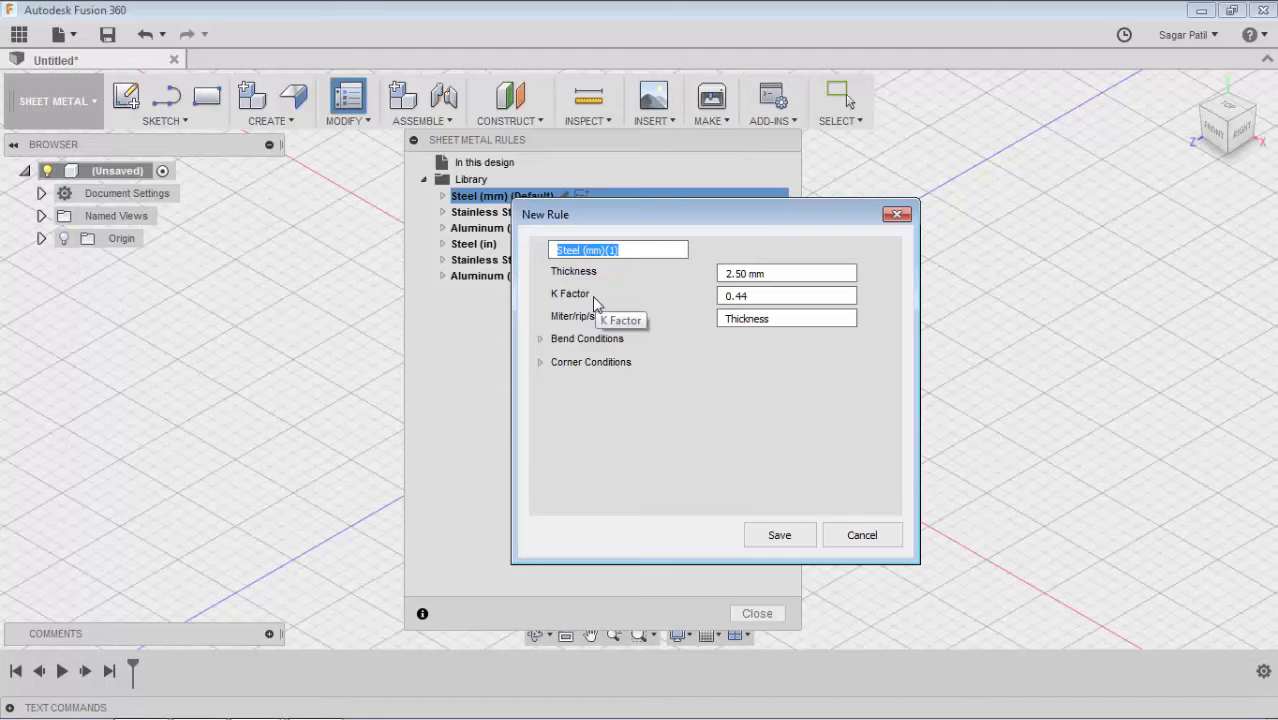
{"action": "type", "text": "Rule1"}
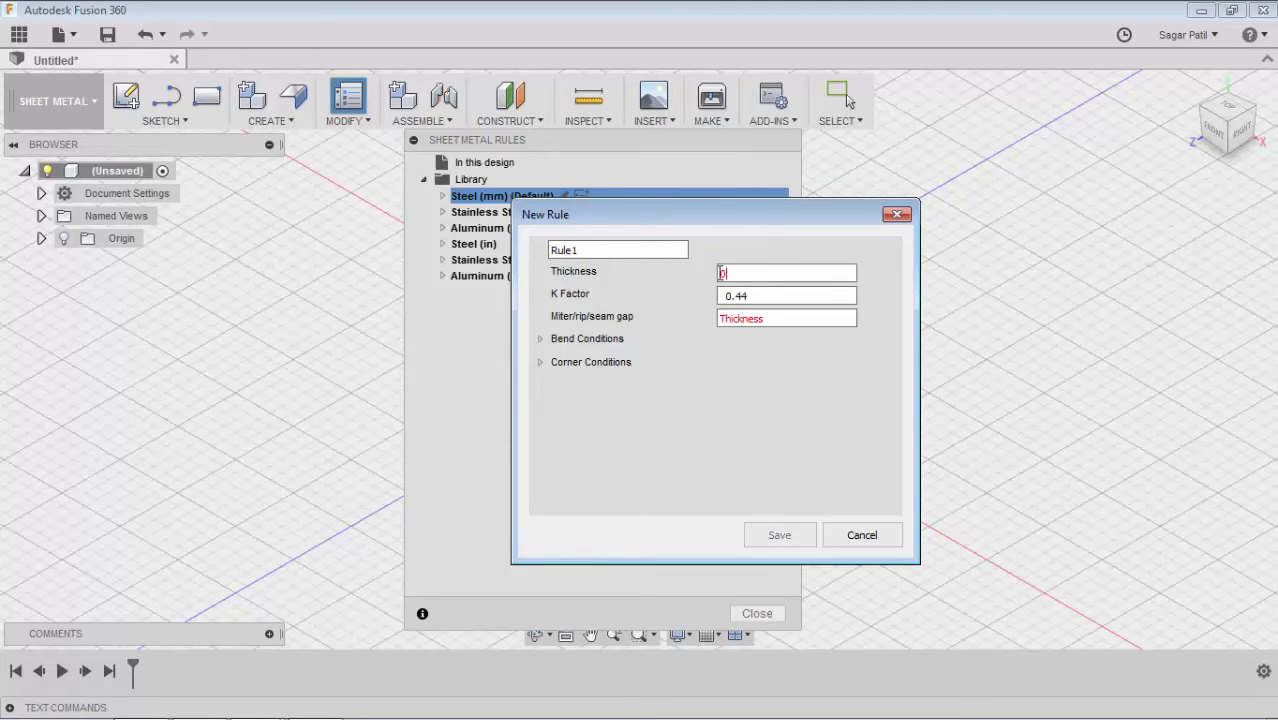
{"action": "type", "text": "0.75 mm"}
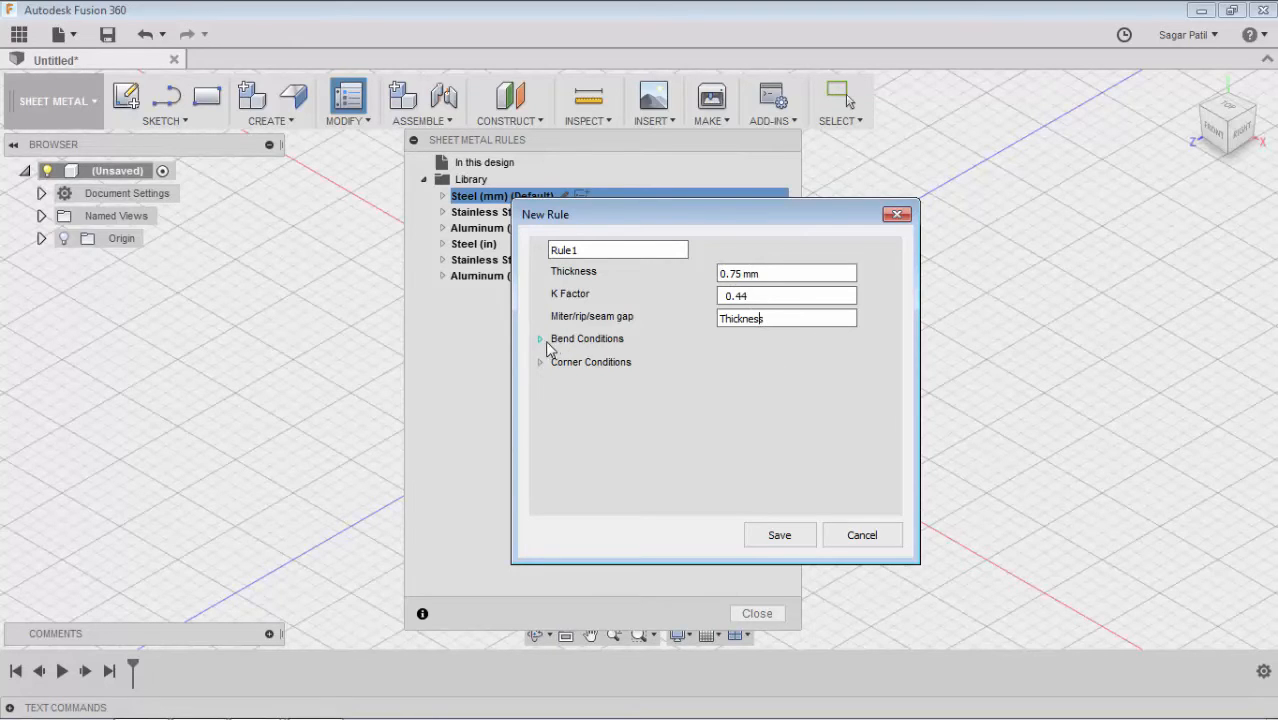
Step: Set Round two-bend and Full Round three-bend corner reliefs, then save Rule1
{"action": "left_click", "coordinate": [540, 338]}
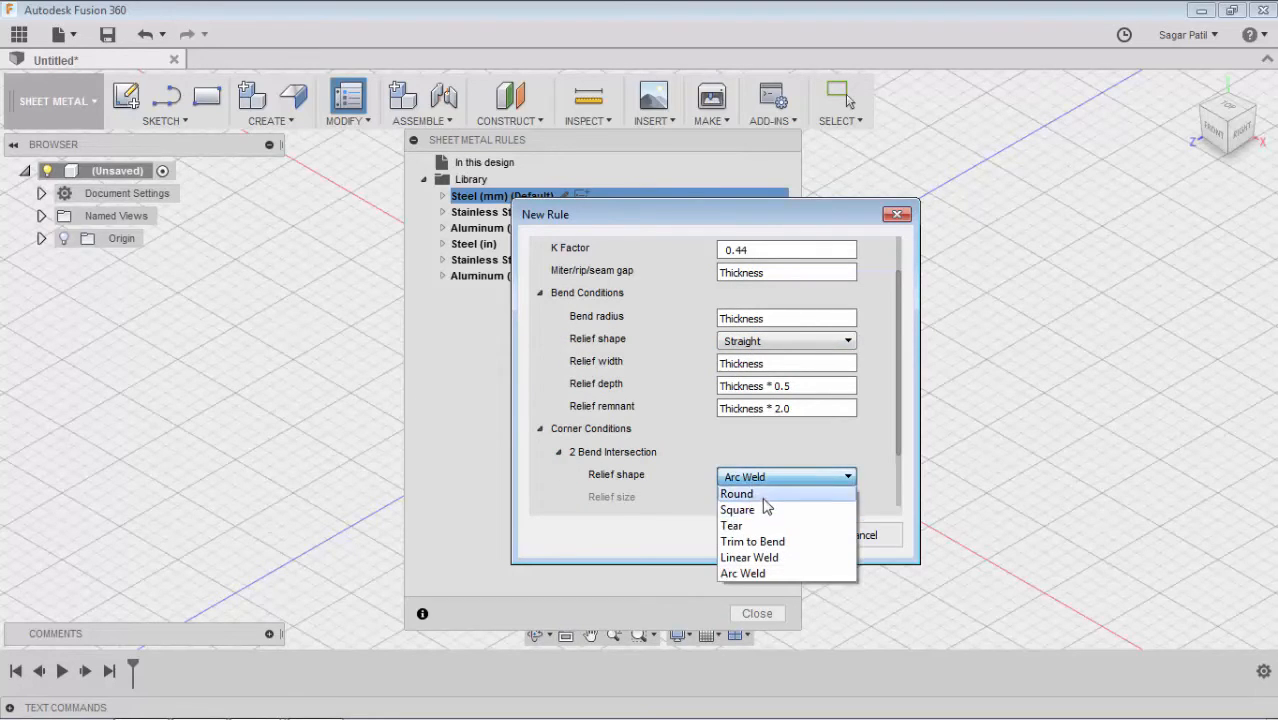
{"action": "left_click", "coordinate": [737, 493]}
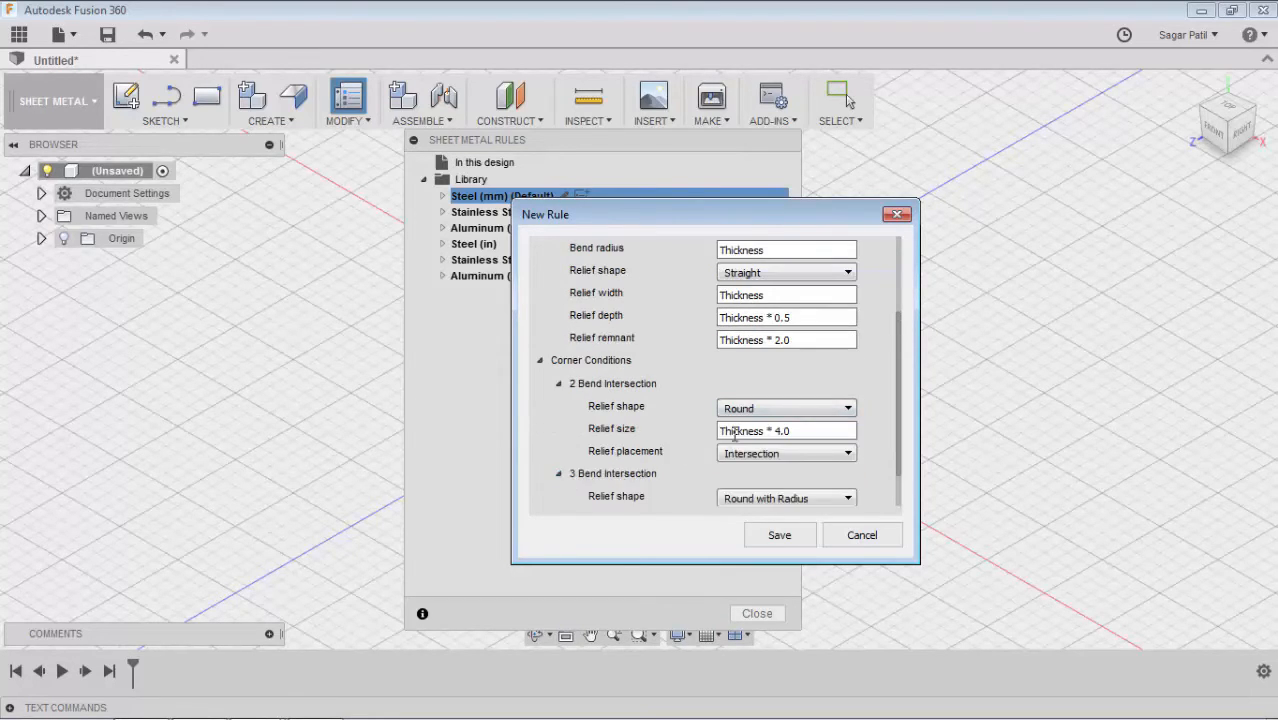
{"action": "scroll", "scroll_direction": "down", "scroll_amount": 3}
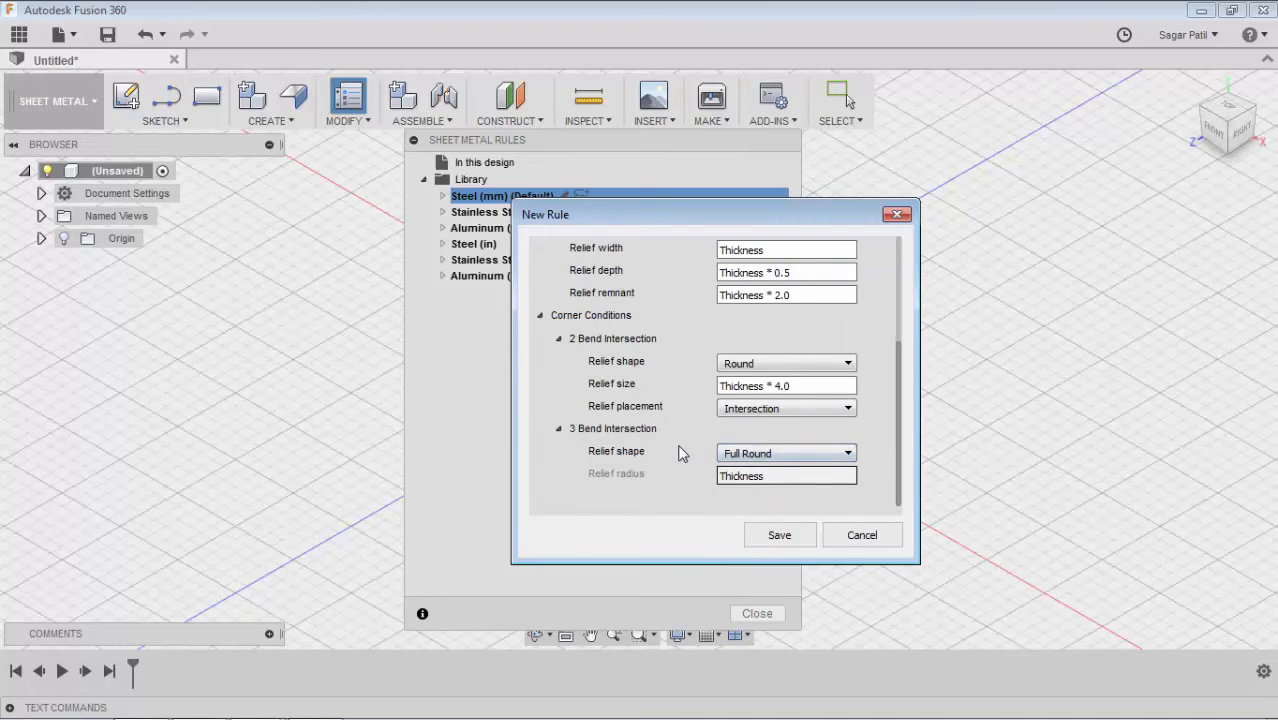
{"action": "left_click", "coordinate": [779, 534]}
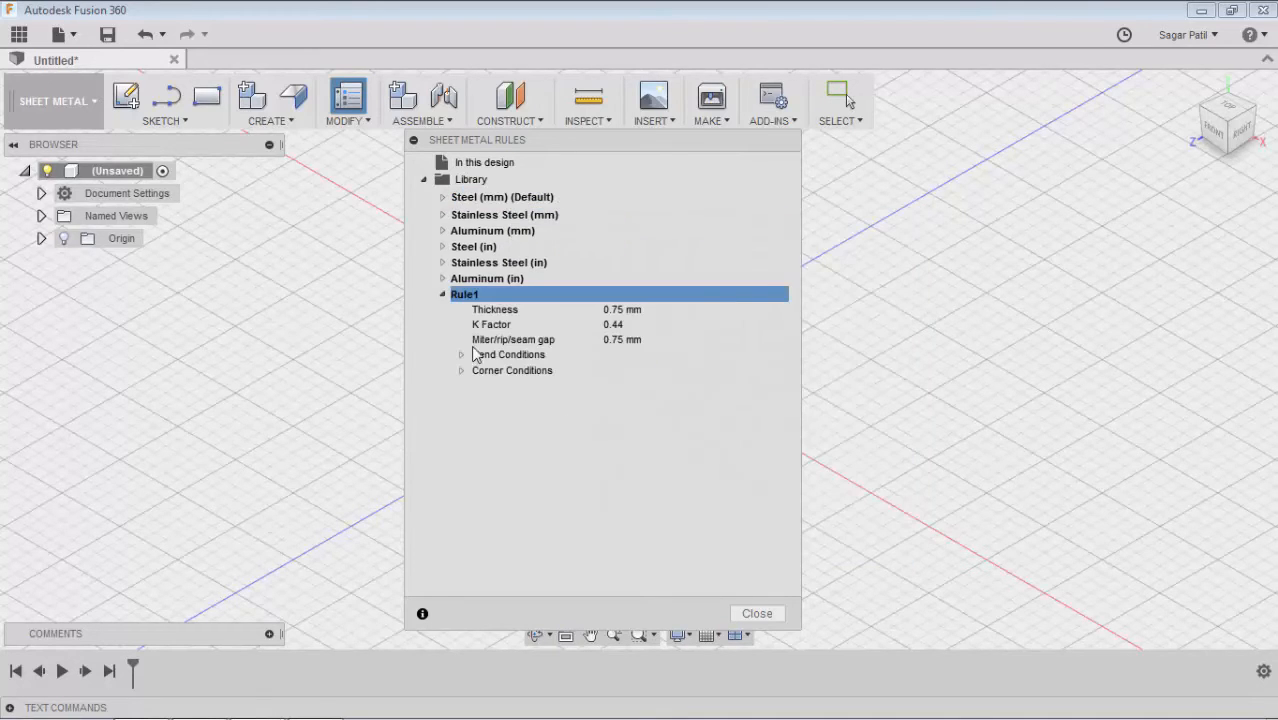
Step: Collapse Rule1 and bring up its options menu to set it as default
{"action": "left_click", "coordinate": [442, 293]}
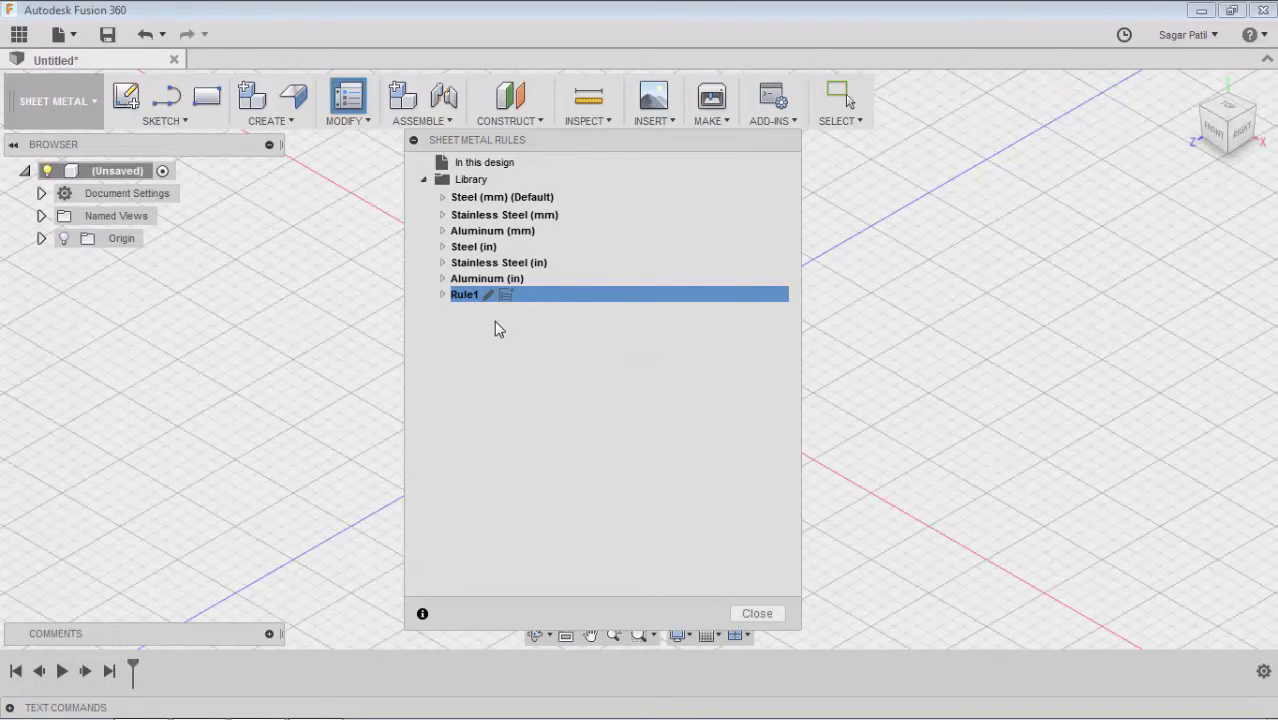
{"action": "right_click", "coordinate": [465, 294]}
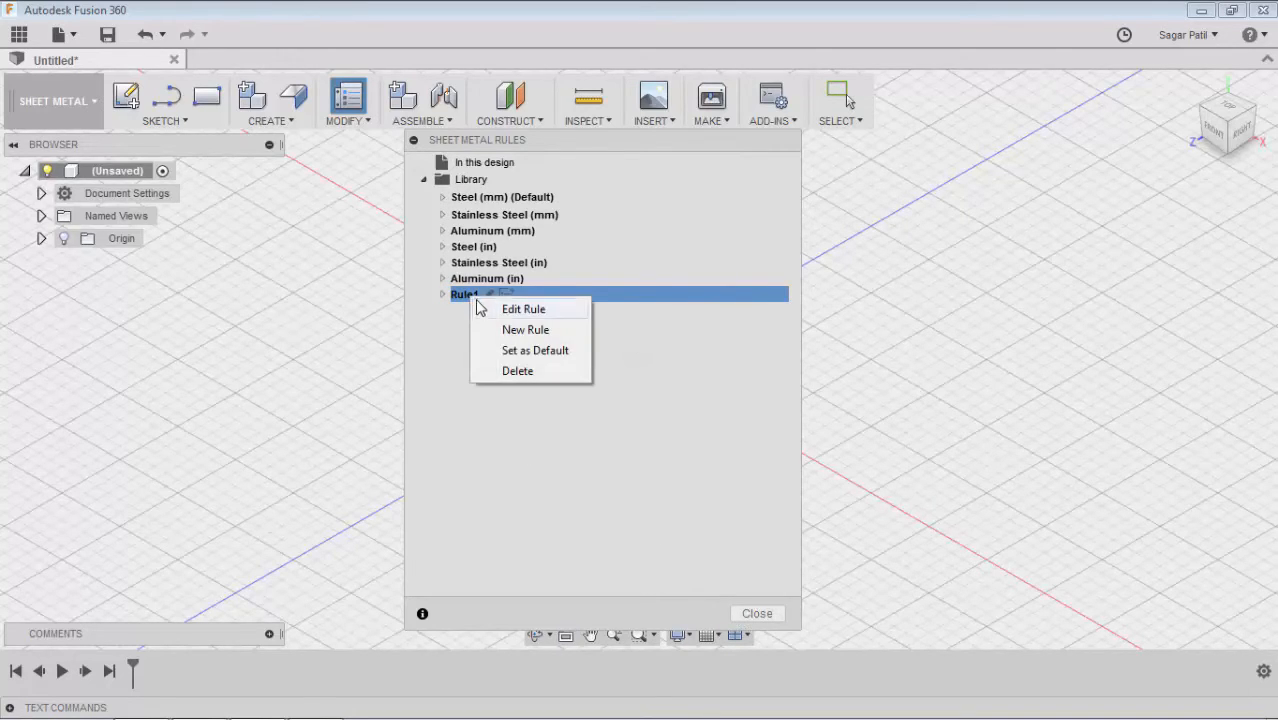
{"action": "mouse_move", "coordinate": [519, 350]}
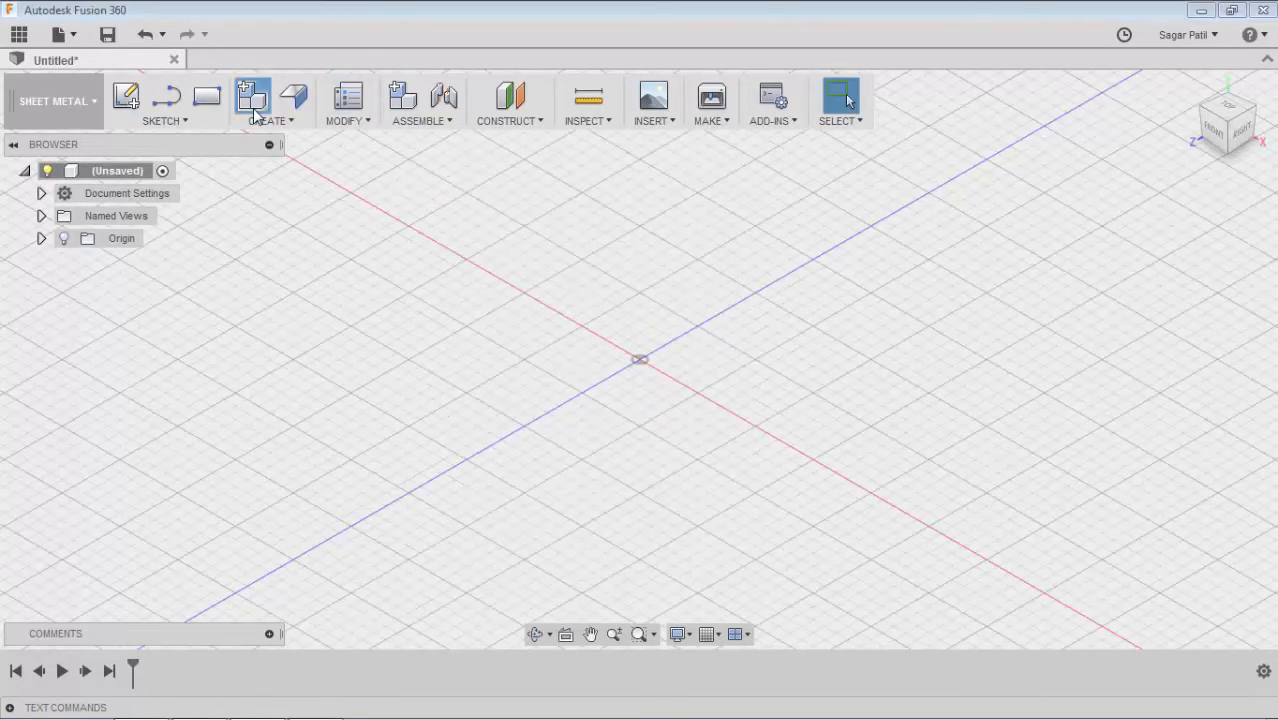
Step: Create sheet metal Component1 using Rule1 (Default) and start a rectangle sketch
{"action": "left_click", "coordinate": [252, 95]}
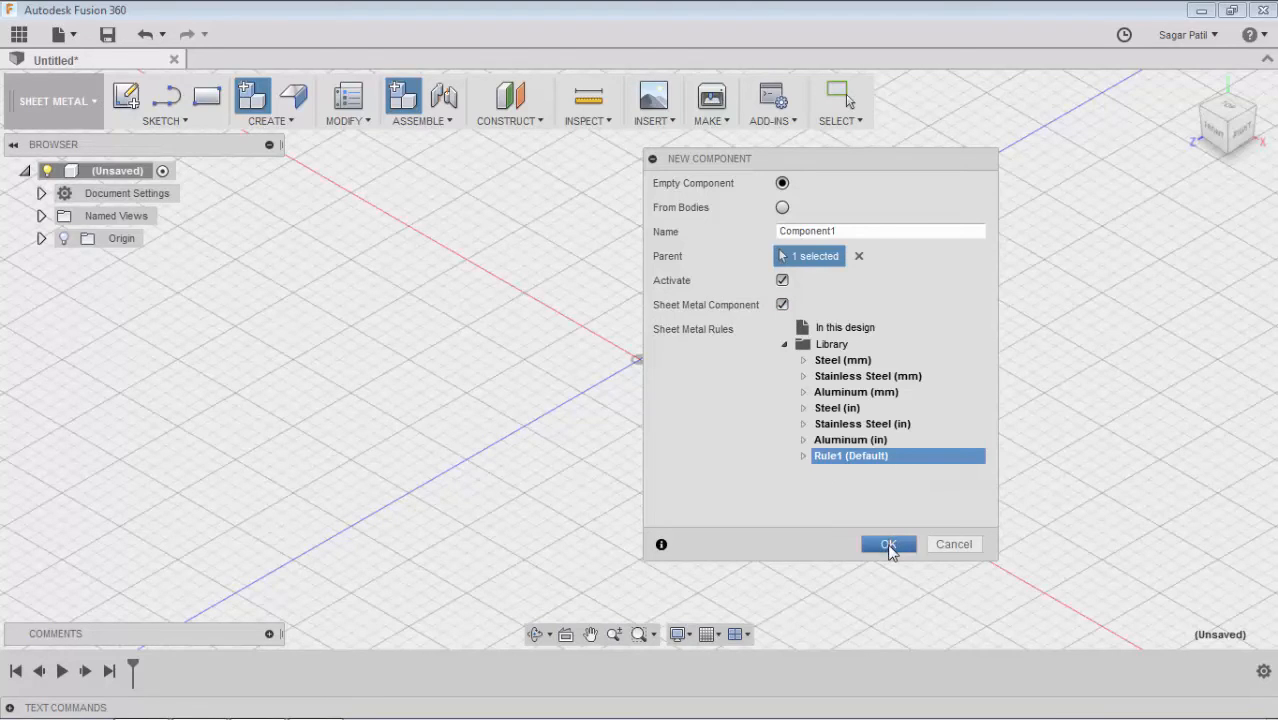
{"action": "left_click", "coordinate": [887, 544]}
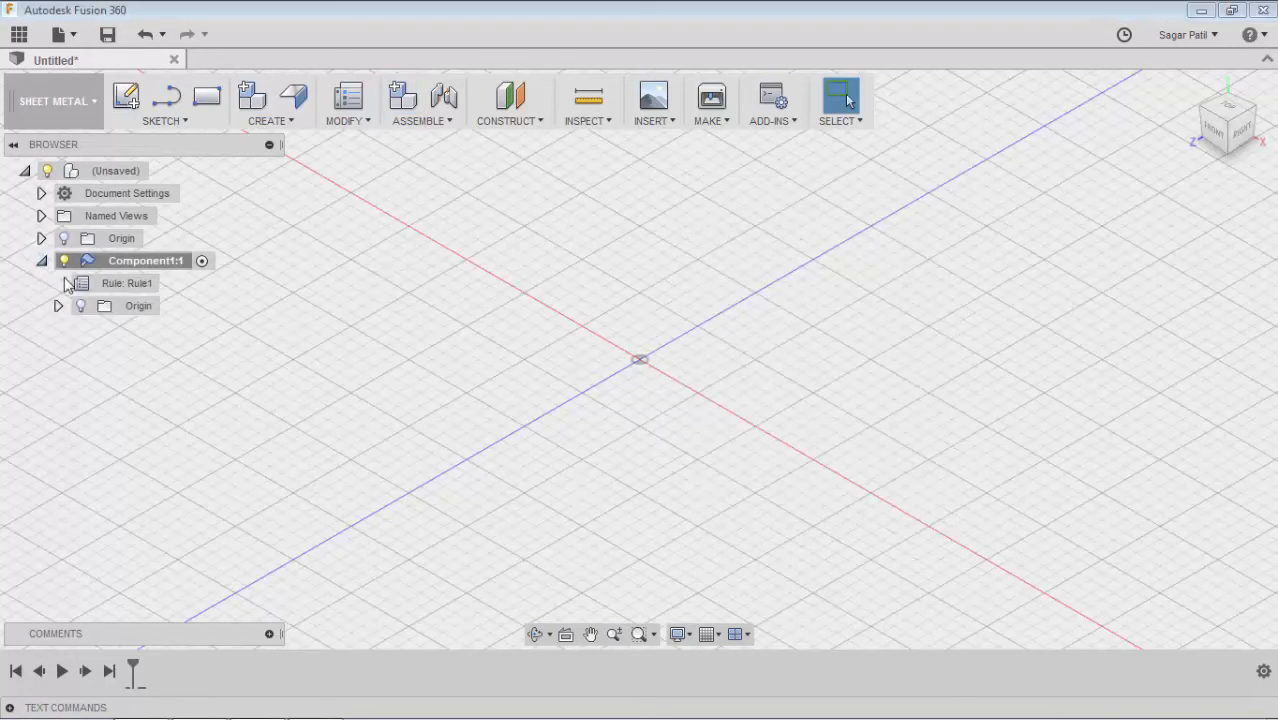
{"action": "left_click", "coordinate": [57, 305]}
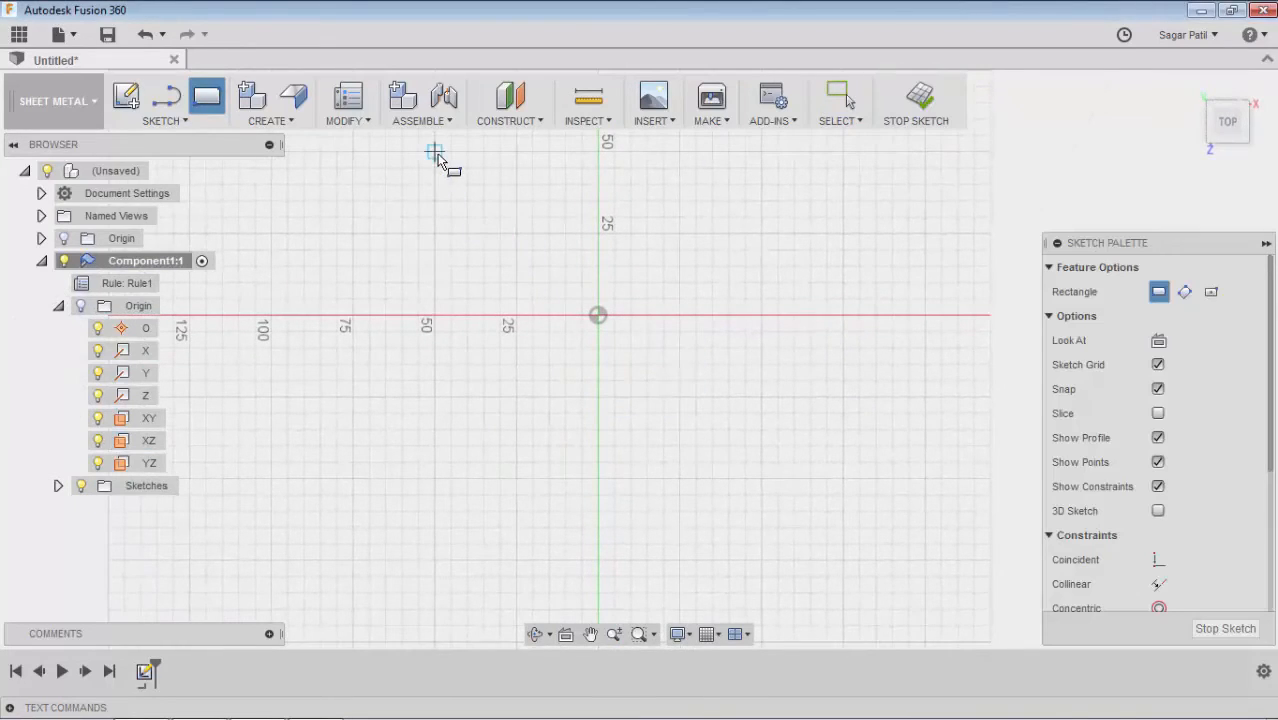
Step: Draw the rectangle outline and make it a flat flange plate
{"action": "left_click_drag", "start_coordinate": [435, 152], "coordinate": [843, 478]}
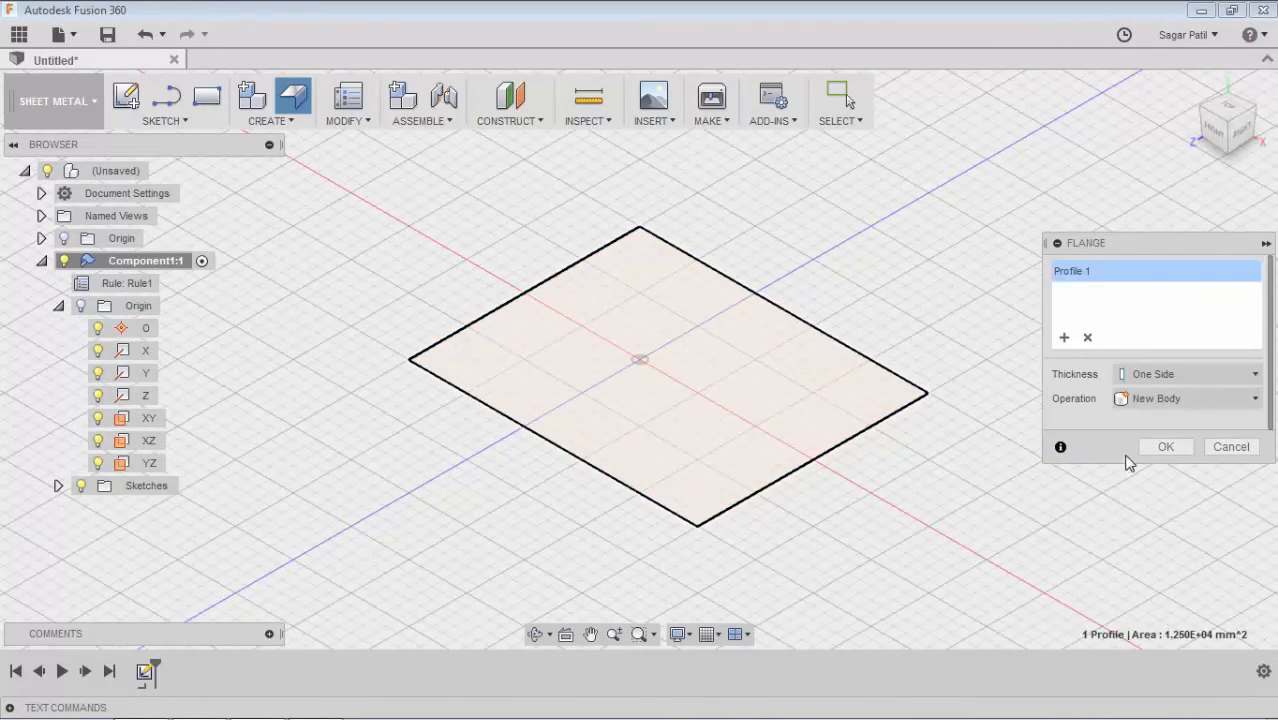
{"action": "left_click", "coordinate": [1165, 446]}
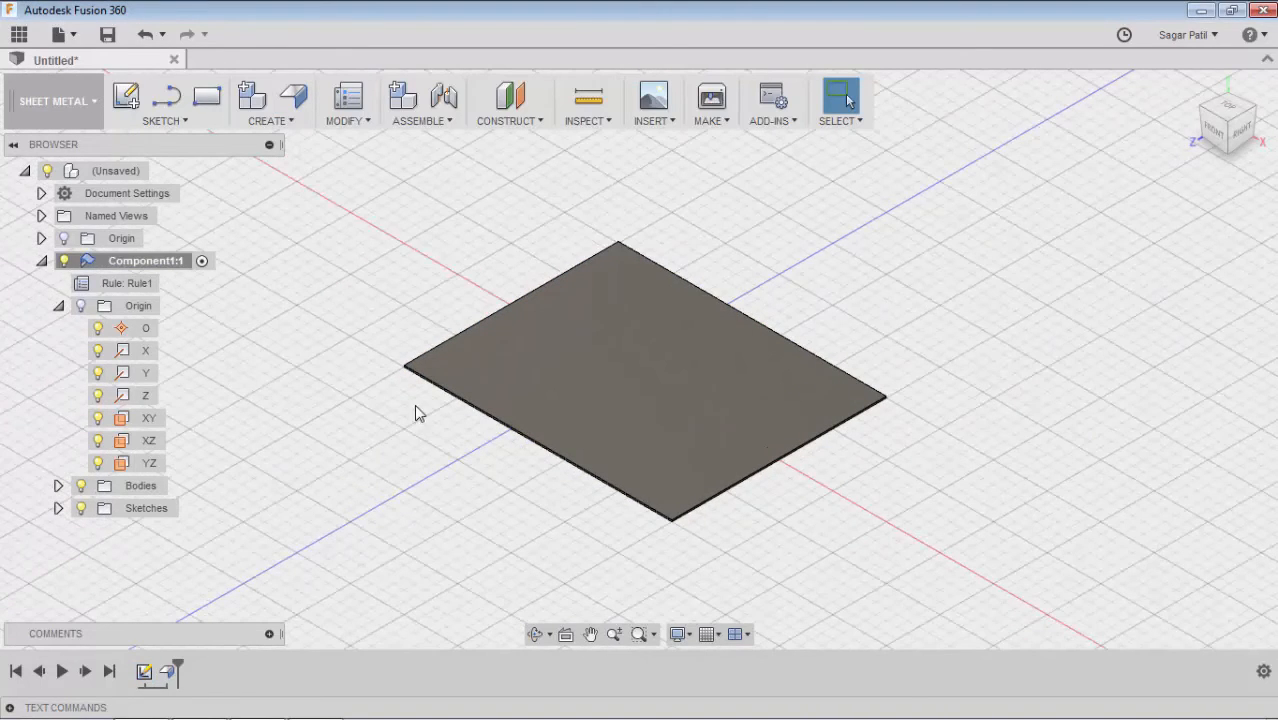
{"action": "mouse_move", "coordinate": [348, 95]}
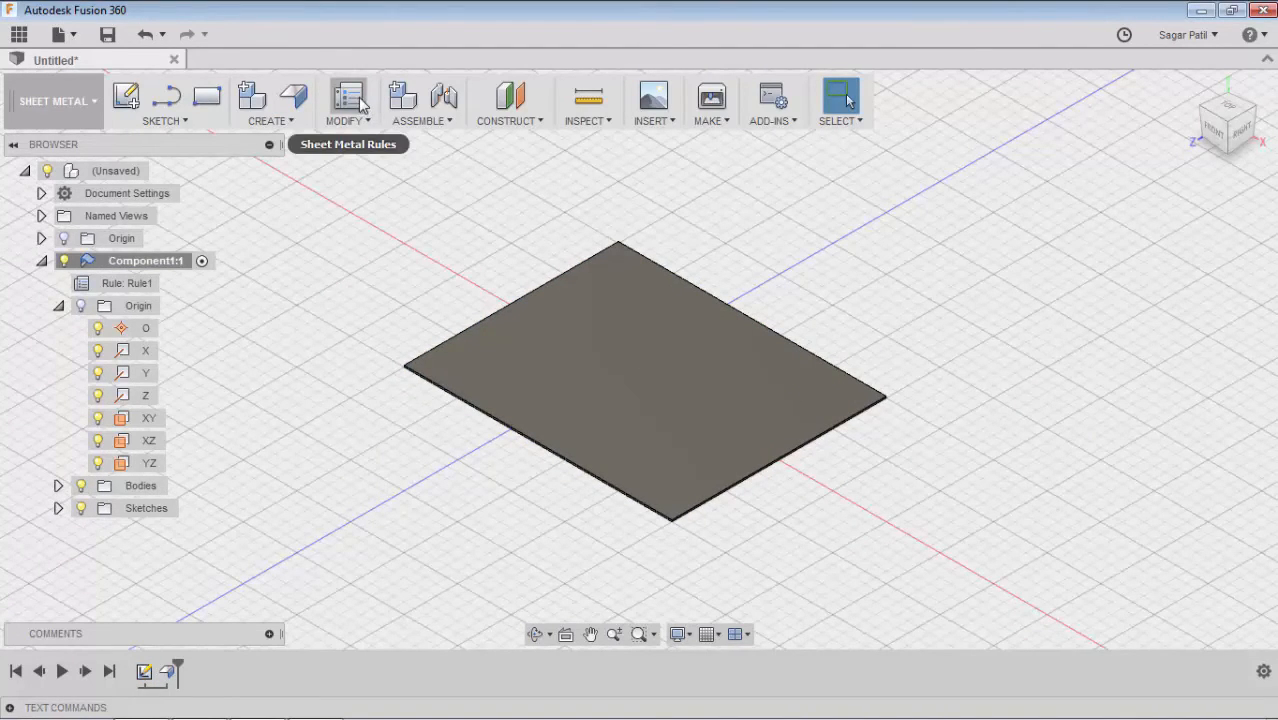
Step: Open Sheet Metal Rules and expand Rule1's bend and corner conditions under In this design
{"action": "left_click", "coordinate": [348, 95]}
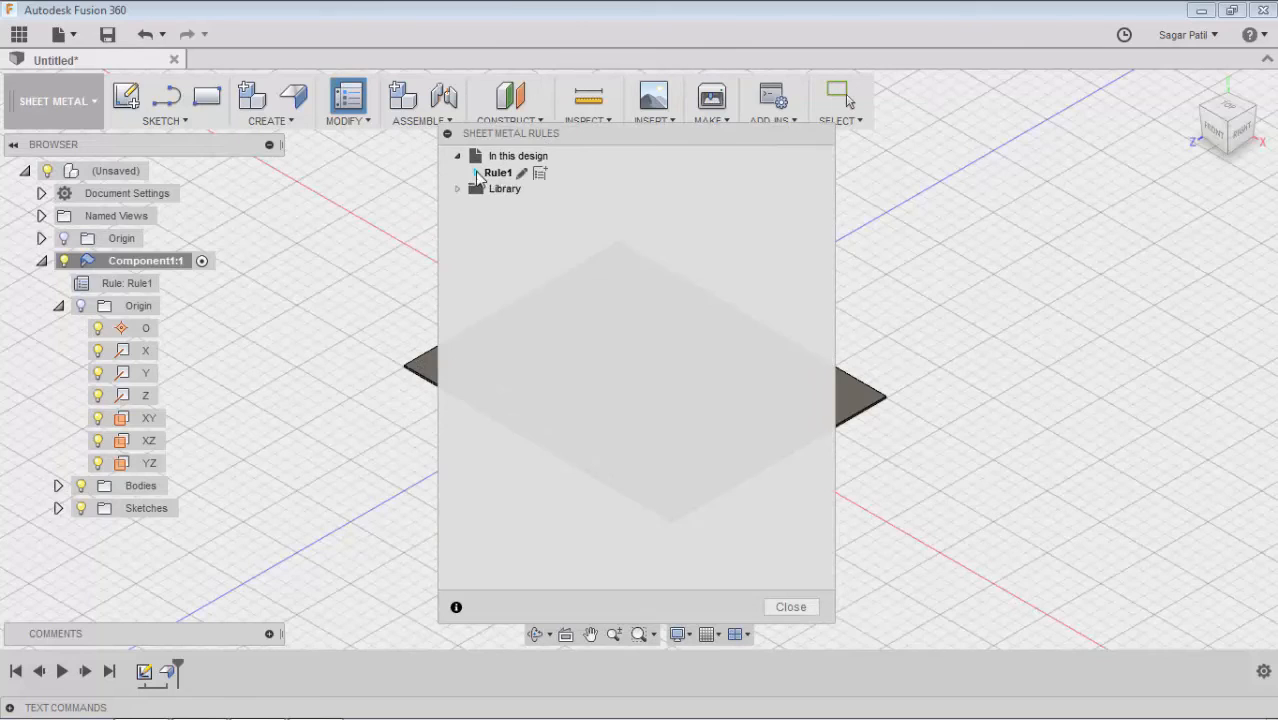
{"action": "left_click", "coordinate": [475, 172]}
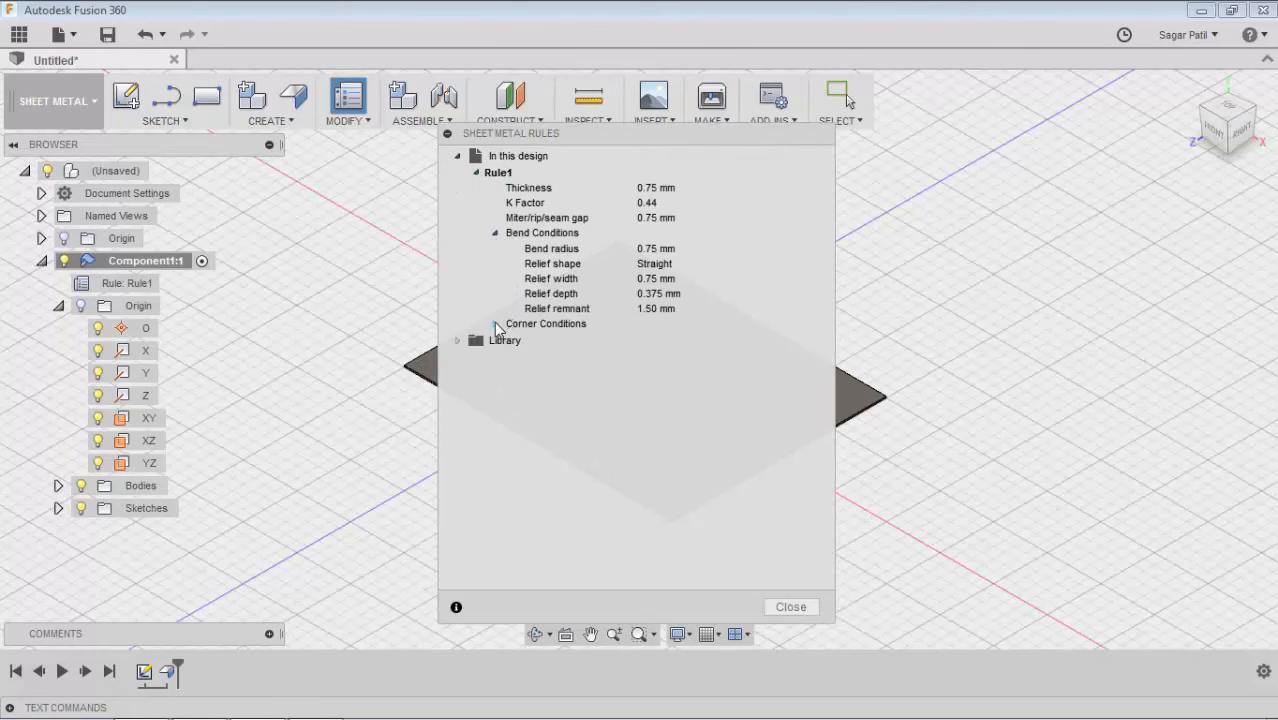
{"action": "left_click", "coordinate": [494, 323]}
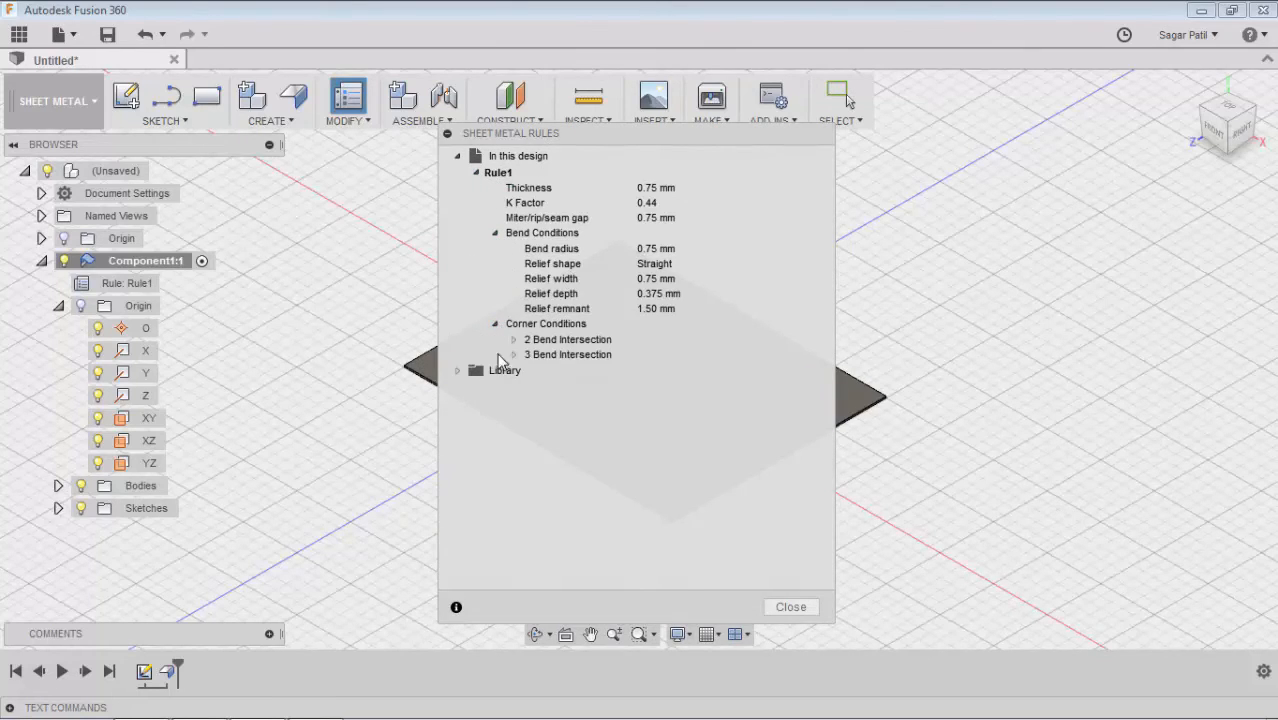
{"action": "left_click", "coordinate": [513, 339]}
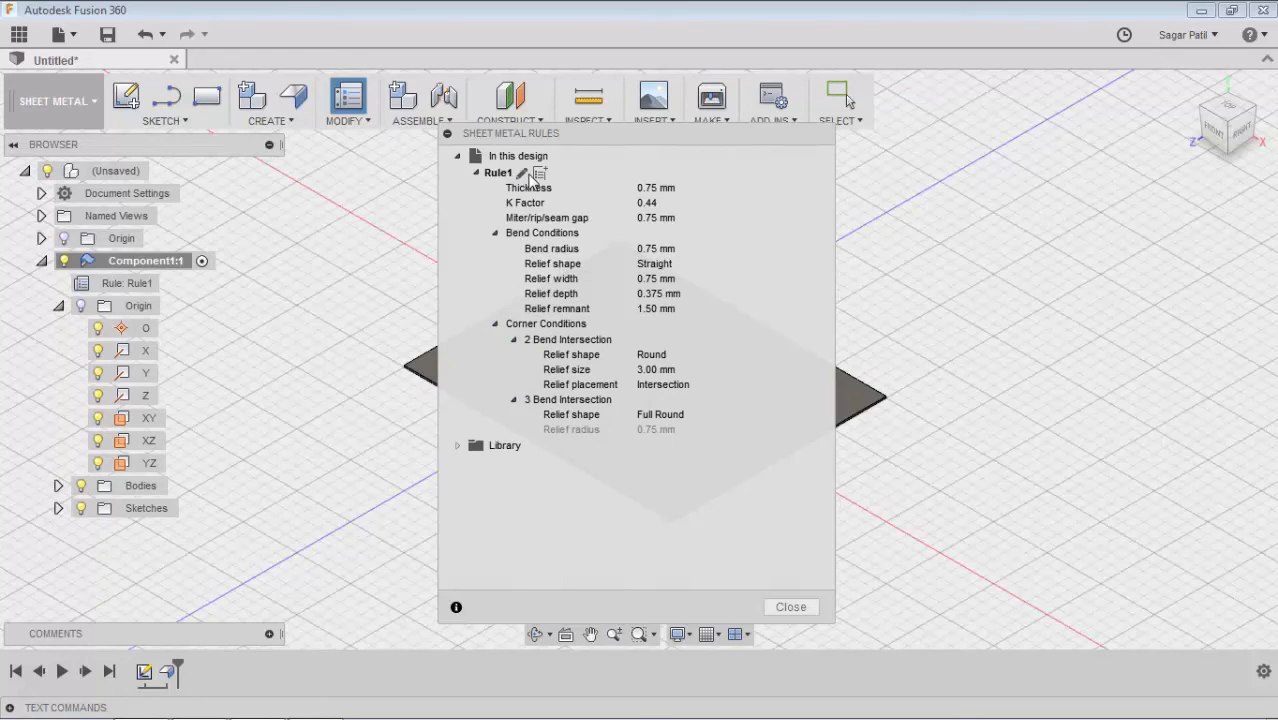
{"action": "mouse_move", "coordinate": [538, 173]}
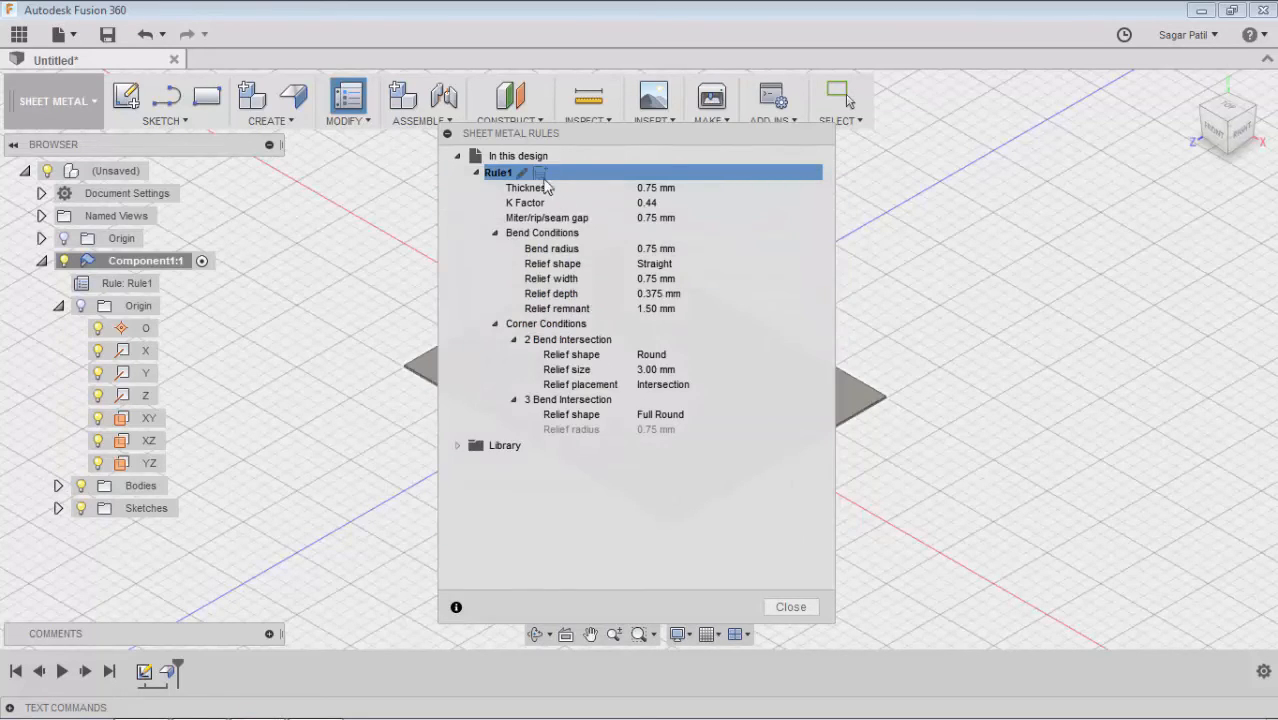
Step: Cancel a new rule copy of Rule1, collapse Rule1, and close the rules window
{"action": "left_click", "coordinate": [522, 172]}
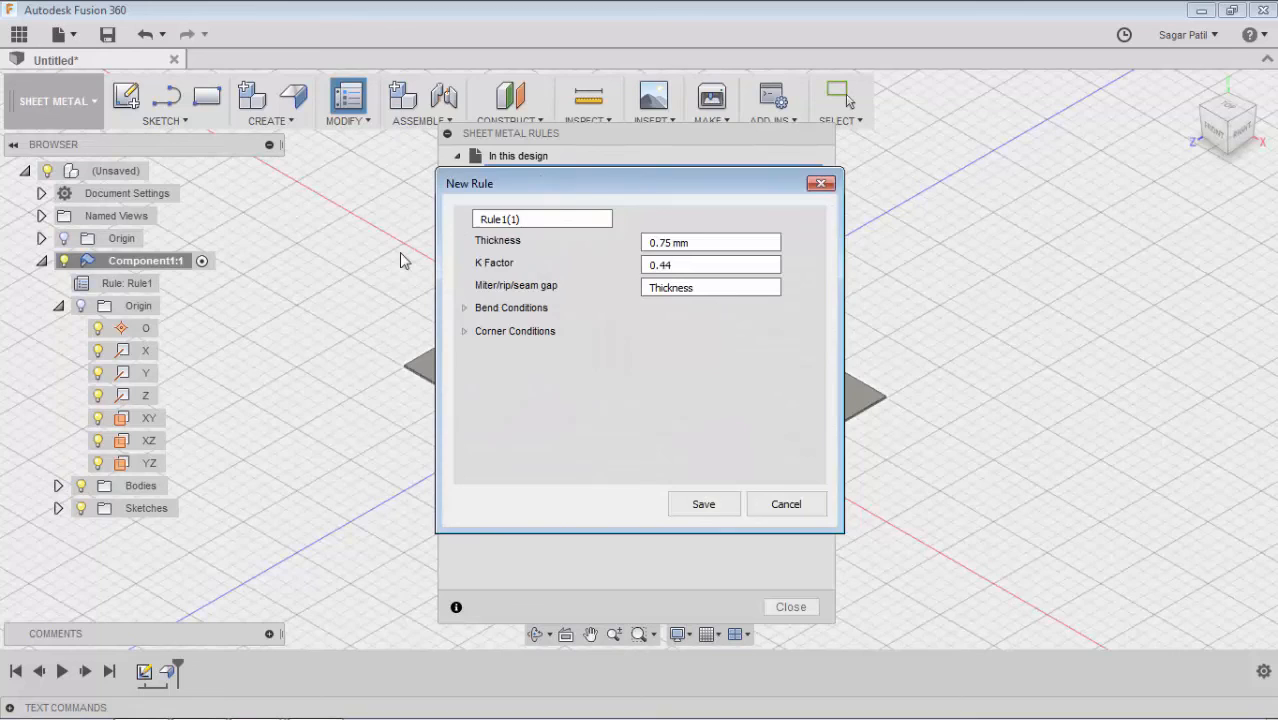
{"action": "left_click", "coordinate": [703, 503]}
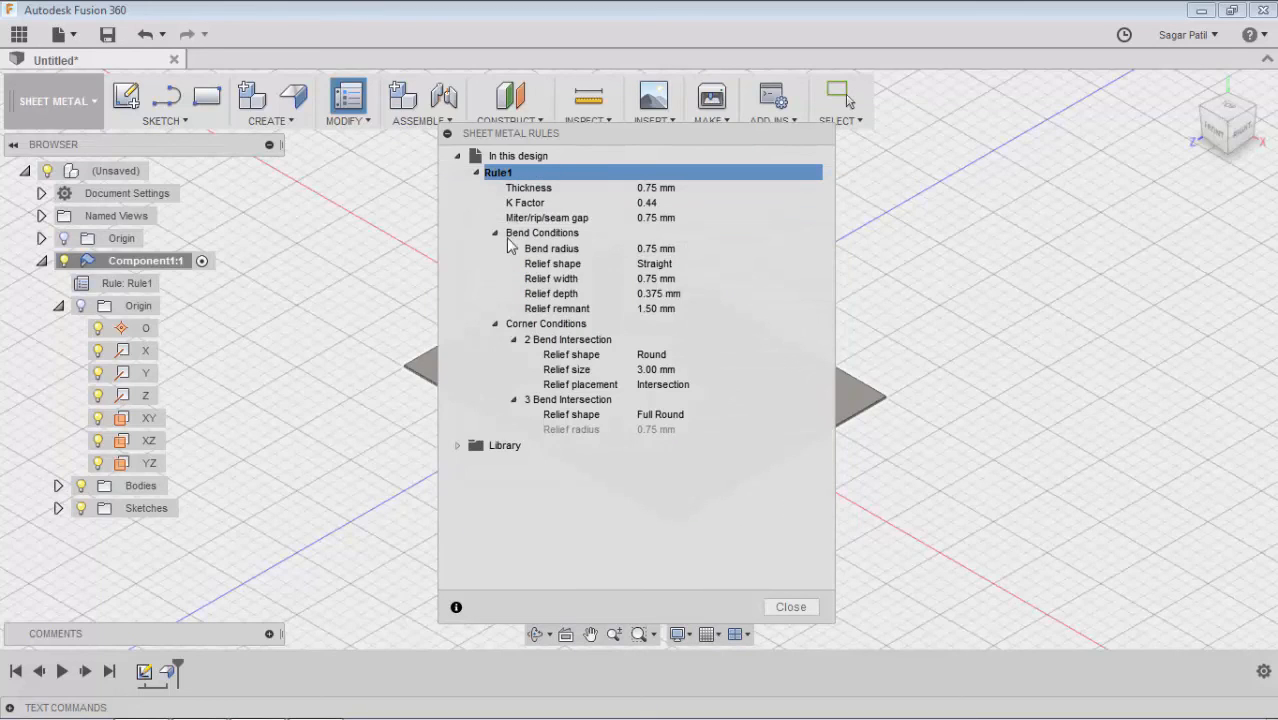
{"action": "left_click", "coordinate": [476, 172]}
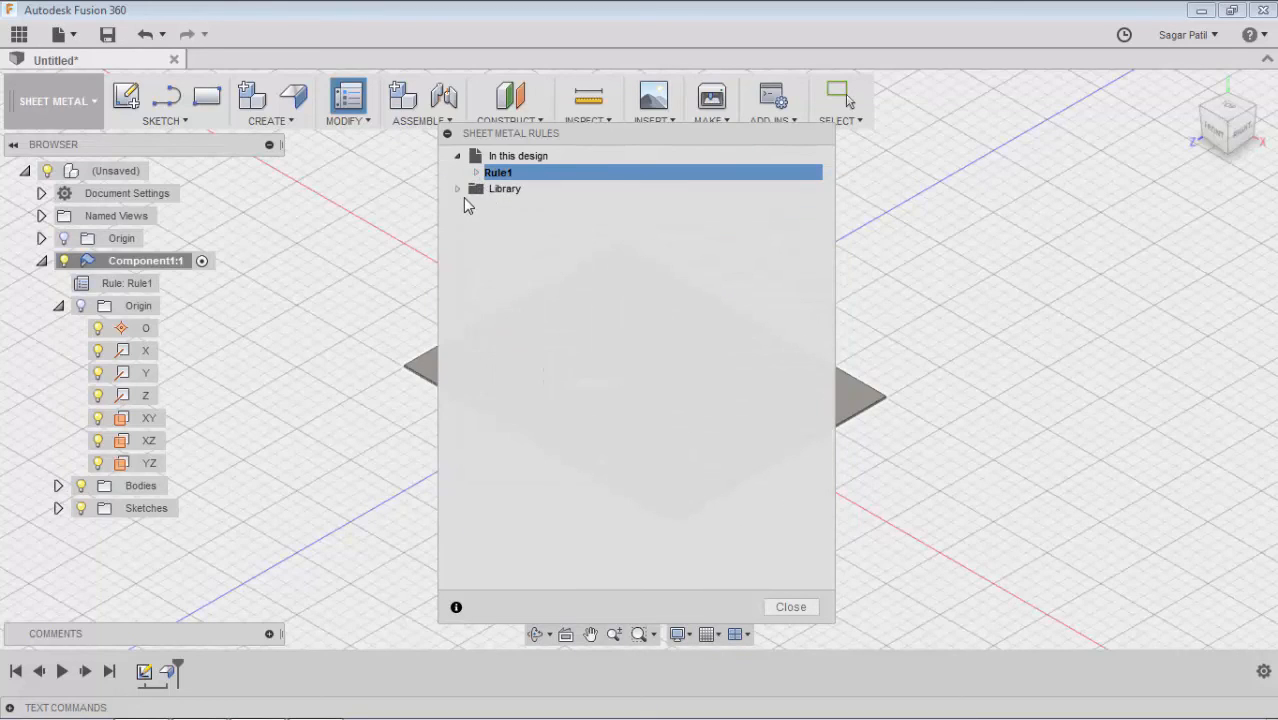
{"action": "mouse_move", "coordinate": [462, 218]}
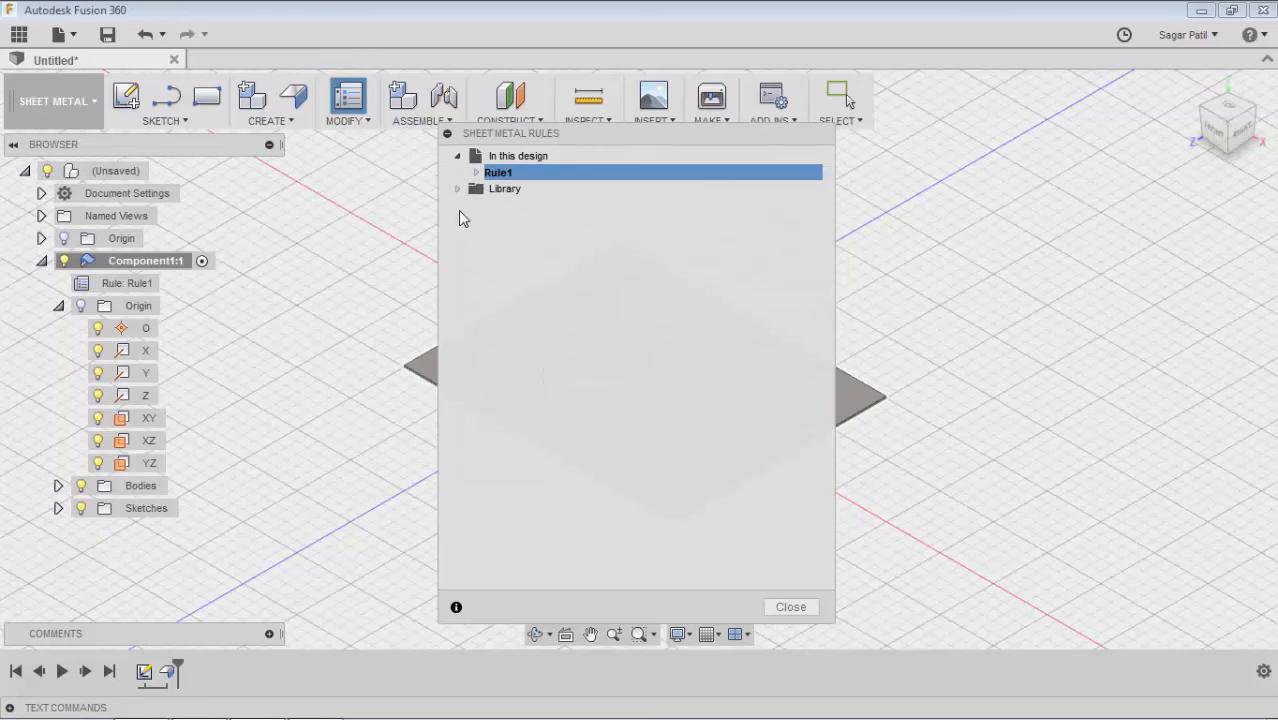
{"action": "mouse_move", "coordinate": [790, 607]}
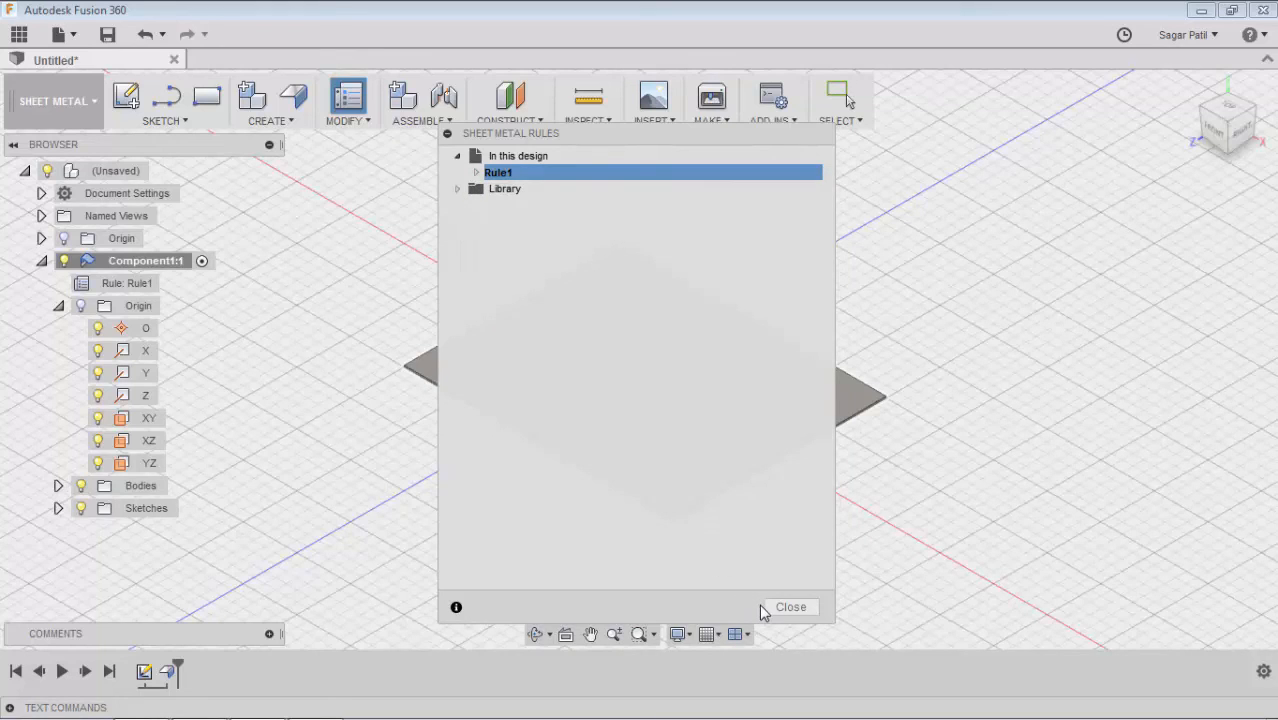
{"action": "mouse_move", "coordinate": [760, 610]}
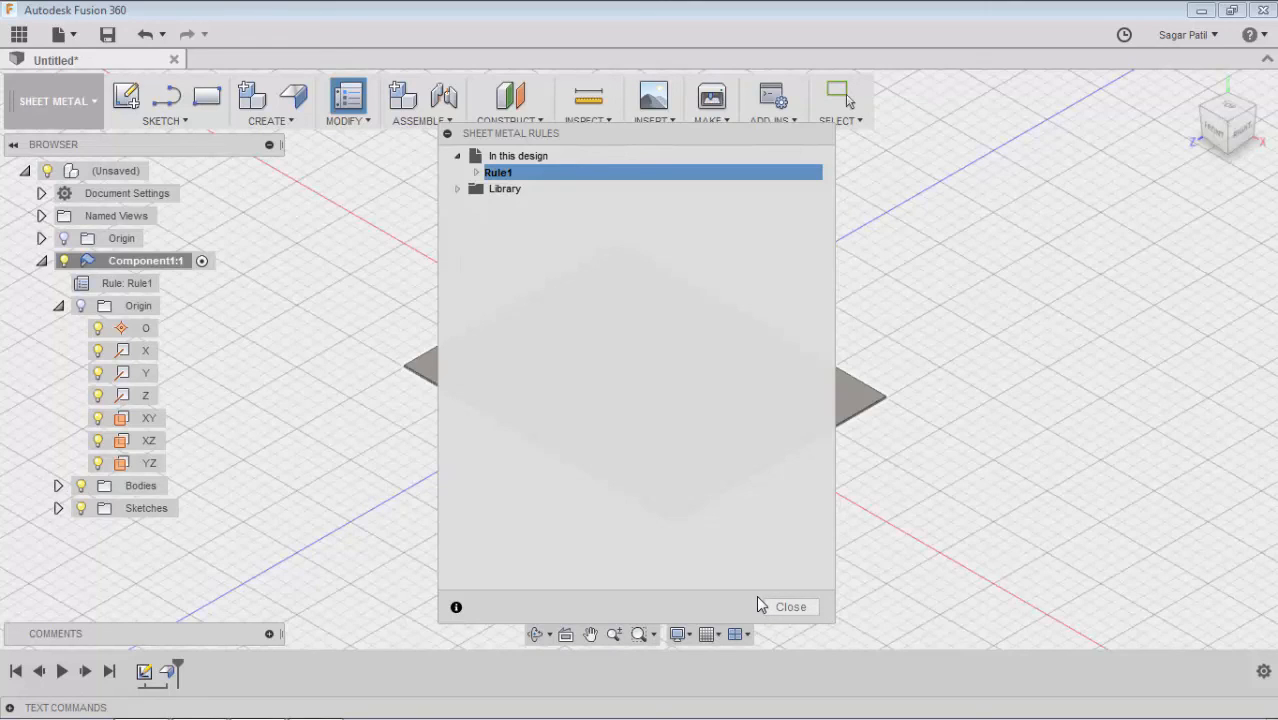
{"action": "mouse_move", "coordinate": [791, 607]}
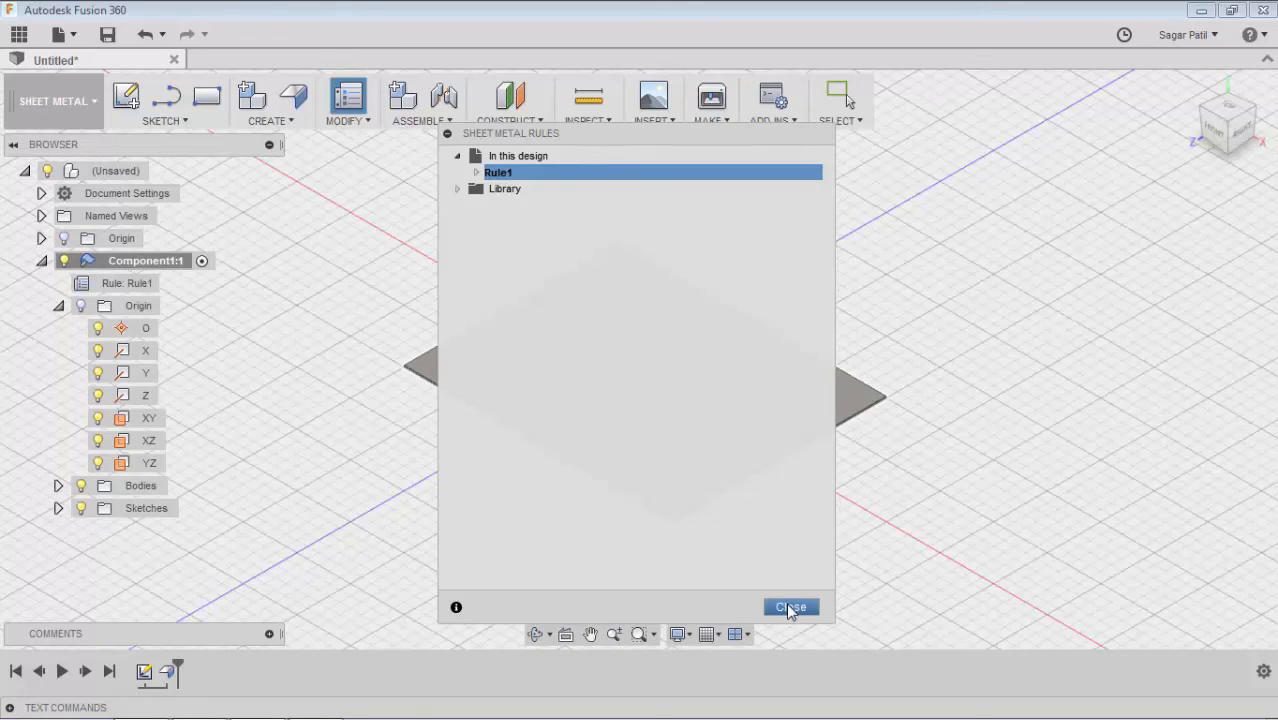
{"action": "left_click", "coordinate": [791, 607]}
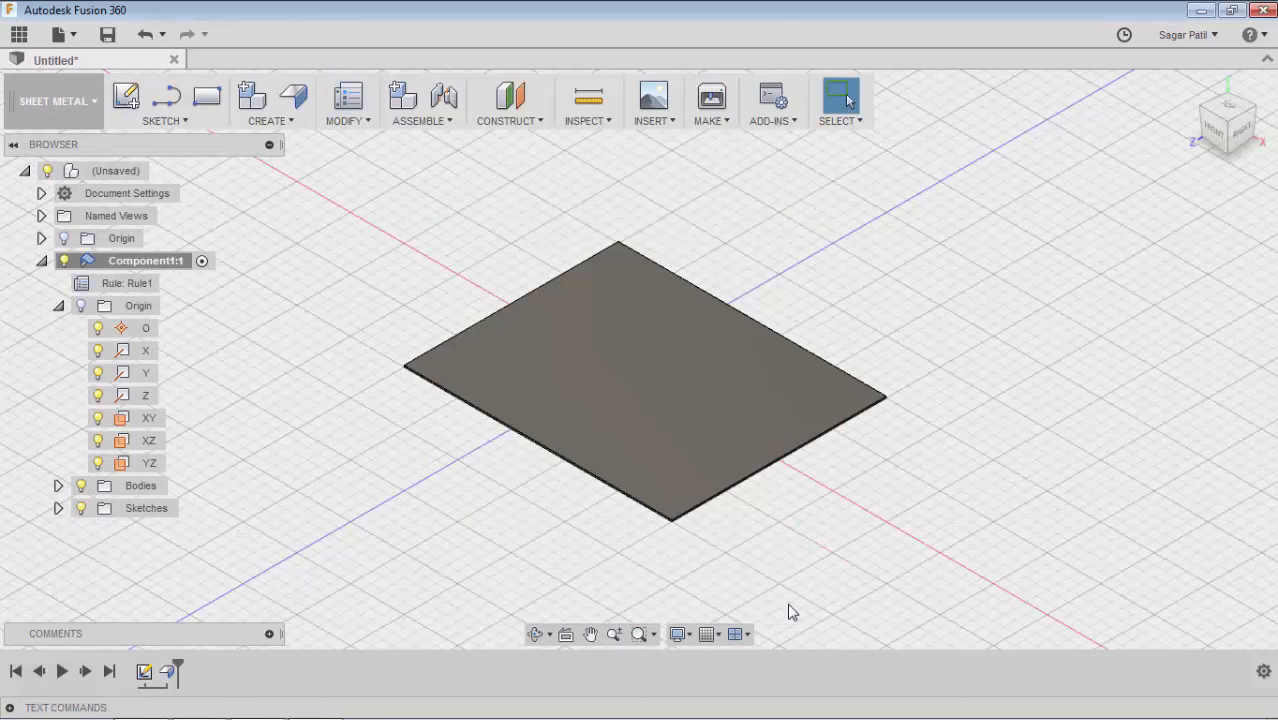